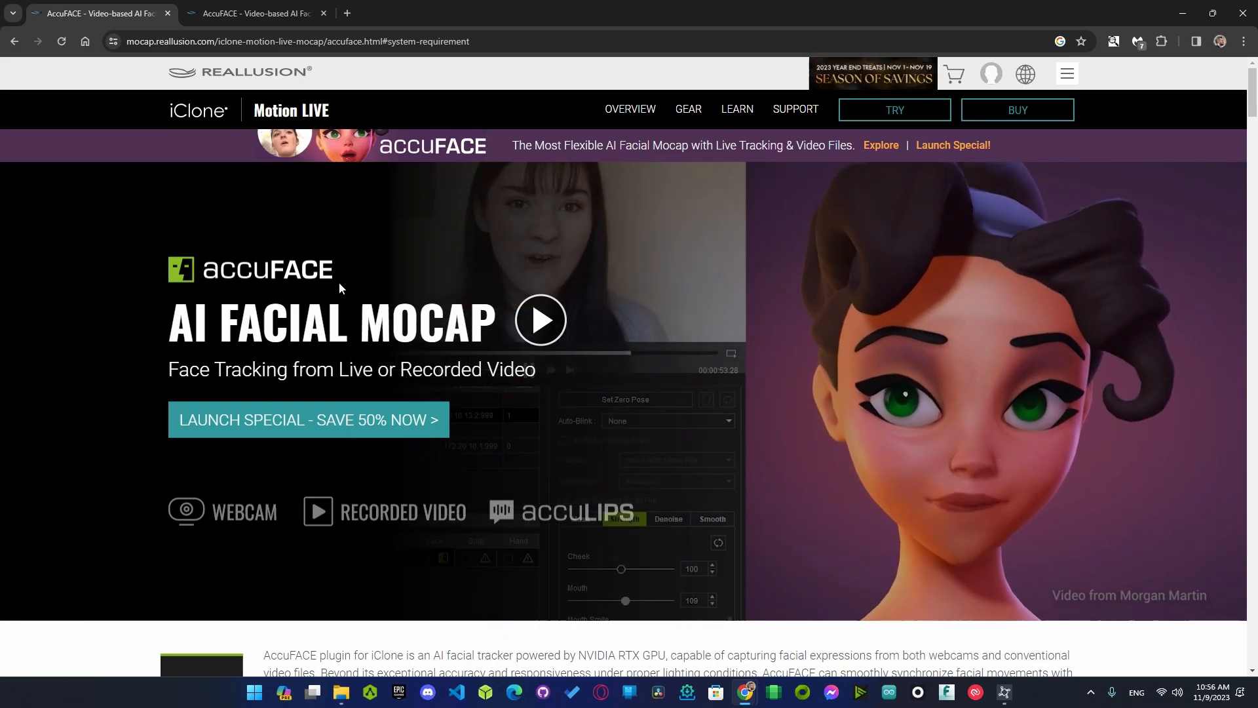
Step: Browse the AccuFACE product page and launch its System Requirements link in a new tab
scroll("down", 3)
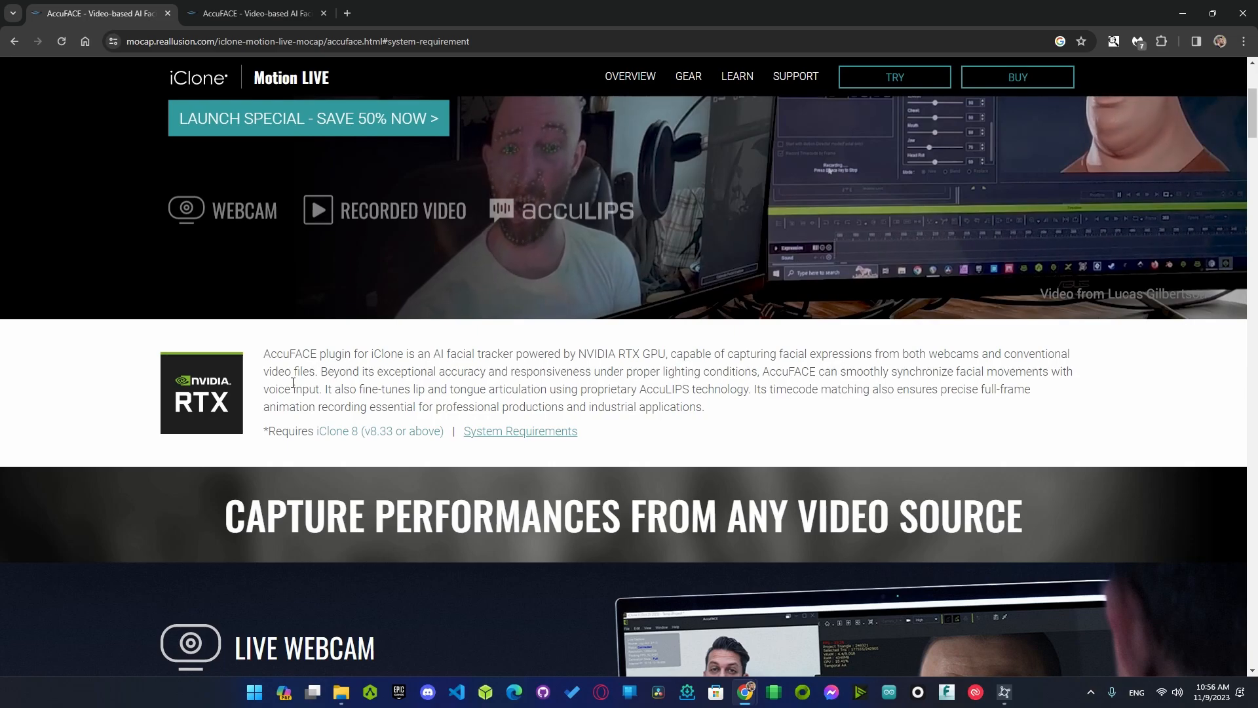
left_click(1004, 692)
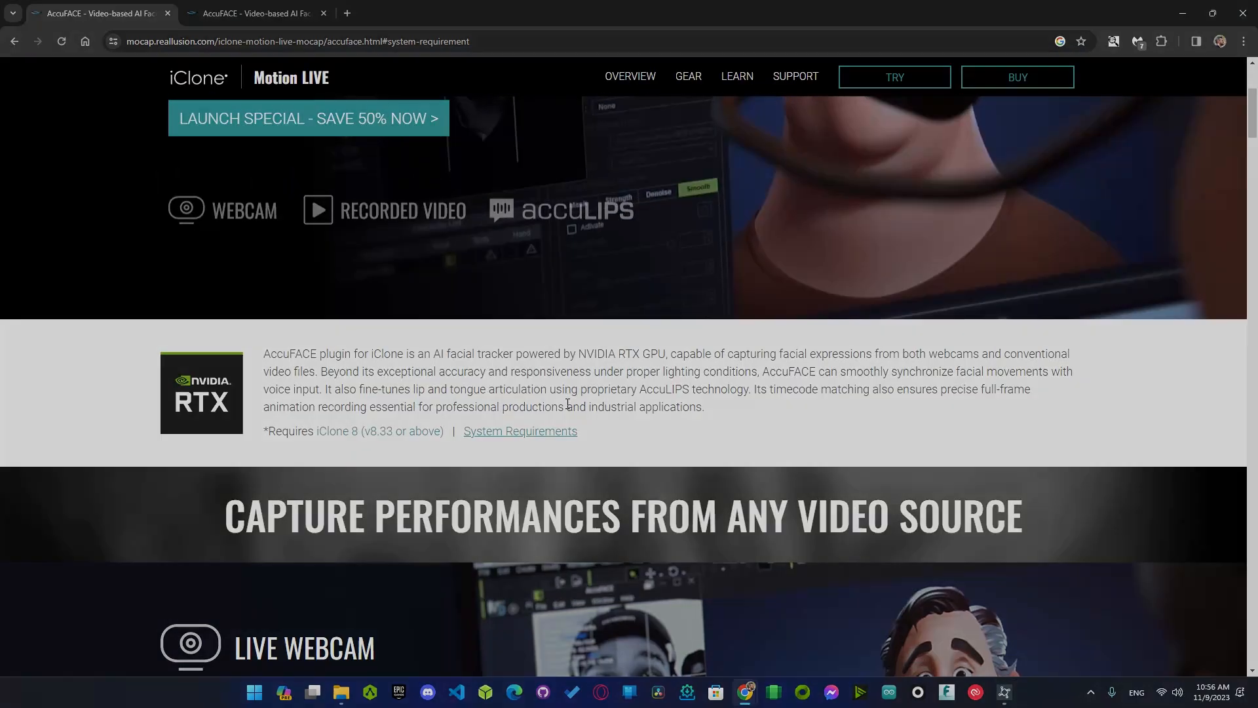
right_click(518, 431)
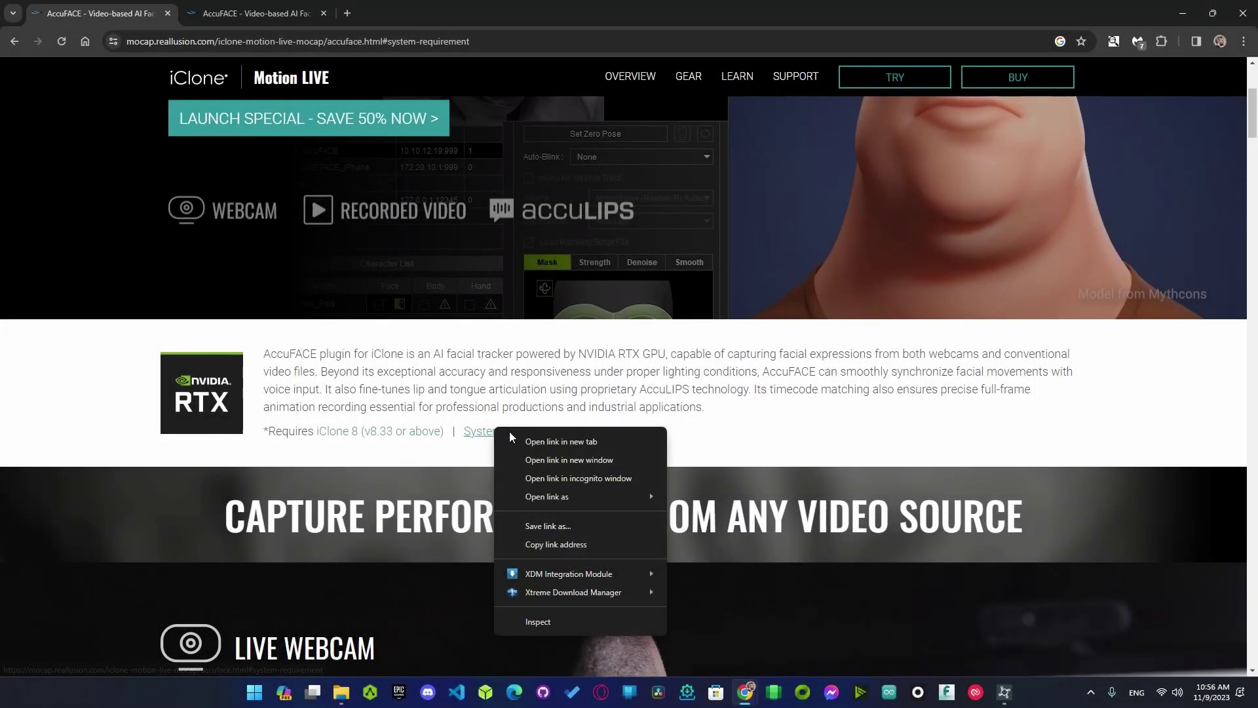
left_click(561, 440)
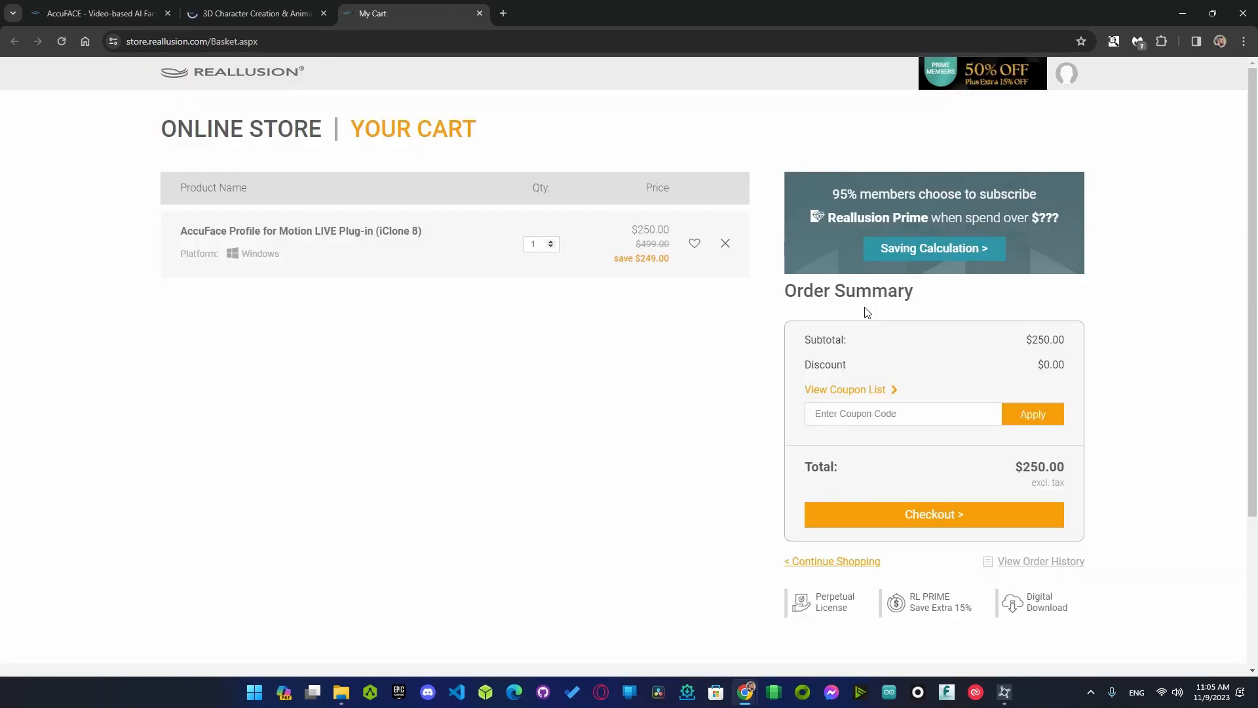
Step: Apply the Educational Discount coupon from the coupon list and proceed to checkout at $199.60
left_click(843, 389)
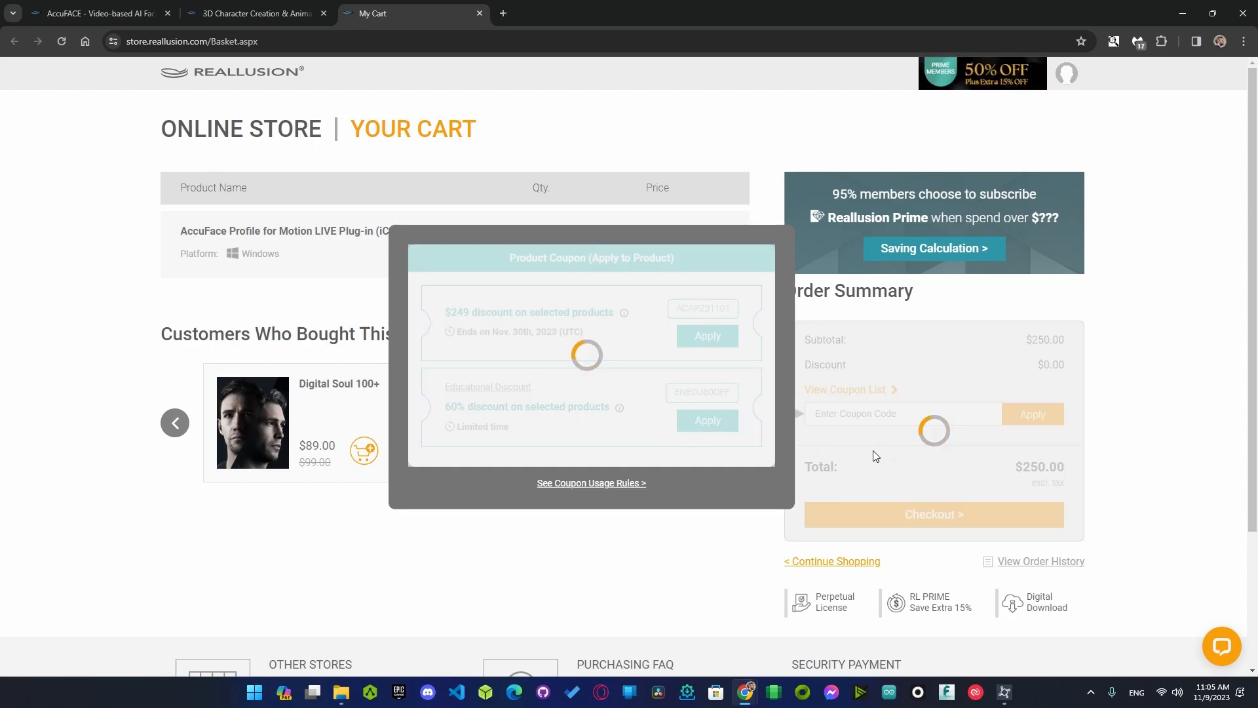
left_click(708, 420)
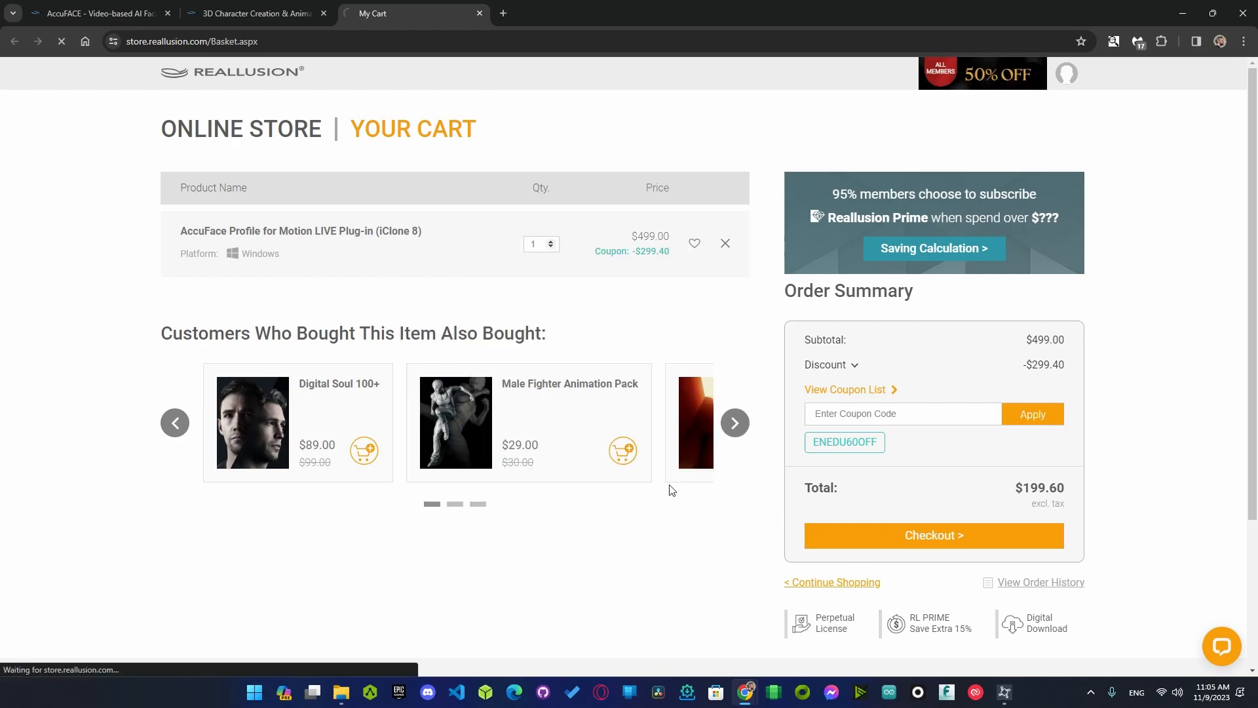
left_click(933, 534)
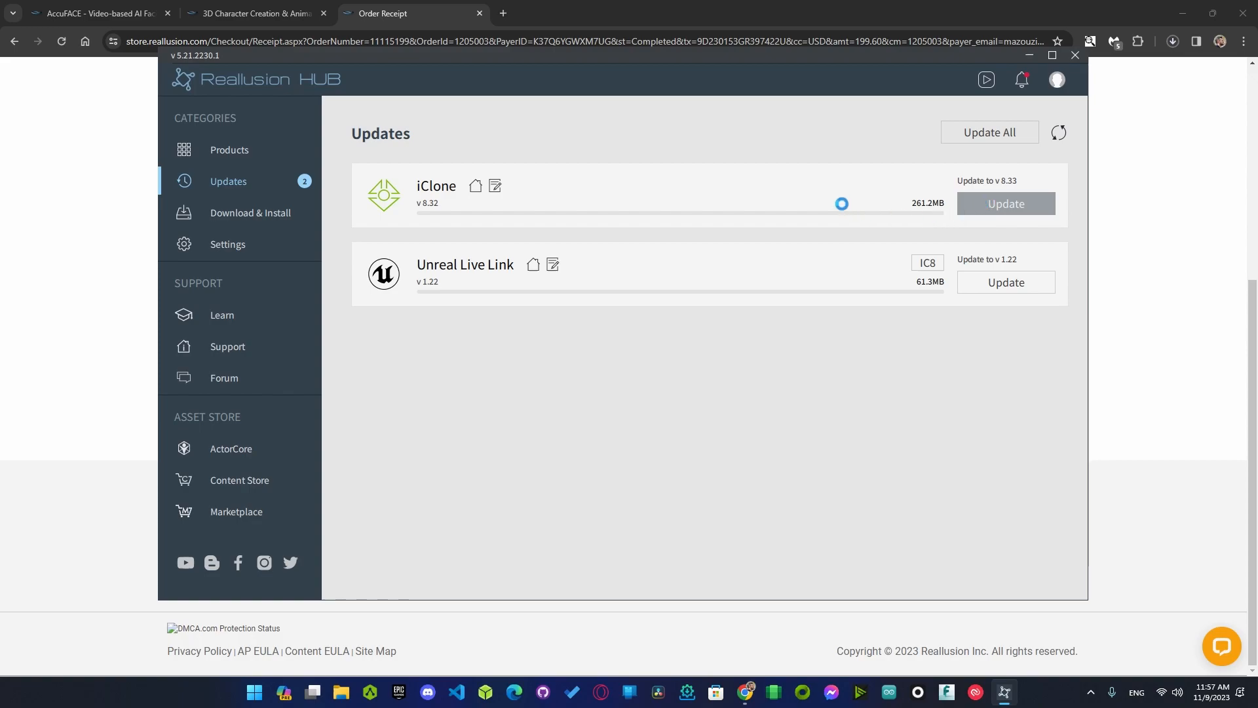
Step: From Products, install AccuFACE for a GeForce RTX 30 Series GPU and watch its download progress
left_click(1005, 203)
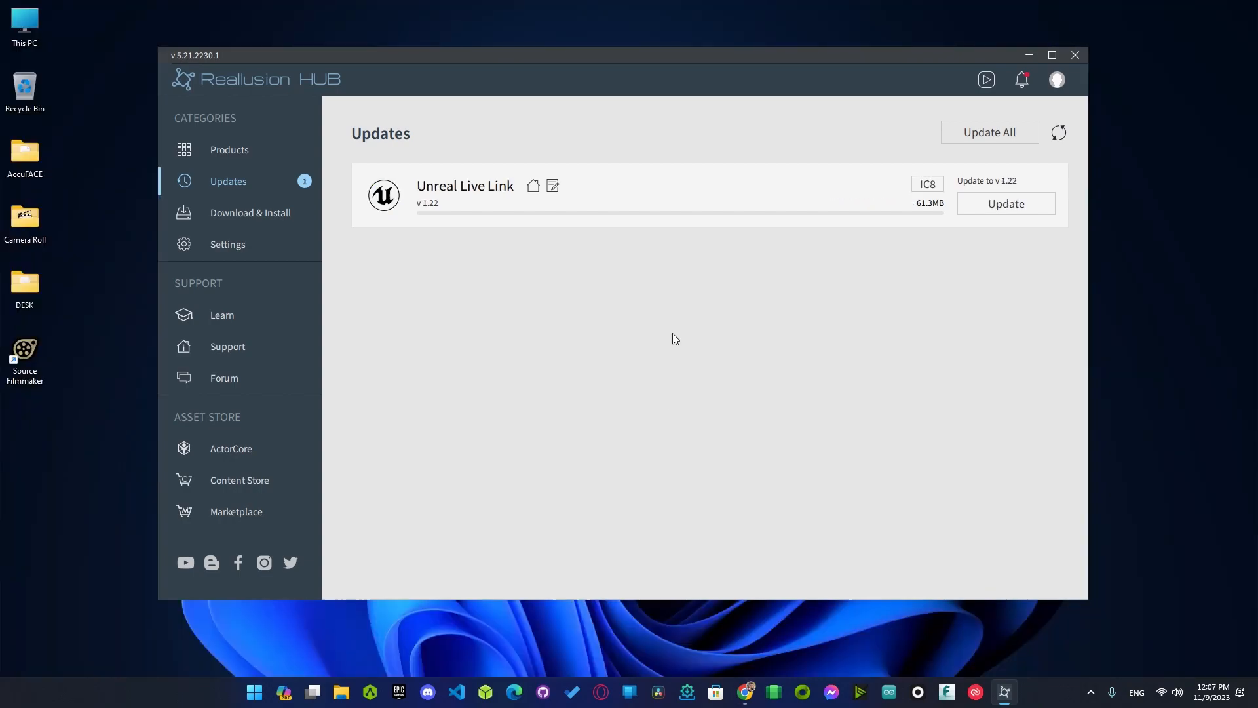
mouse_move(291, 176)
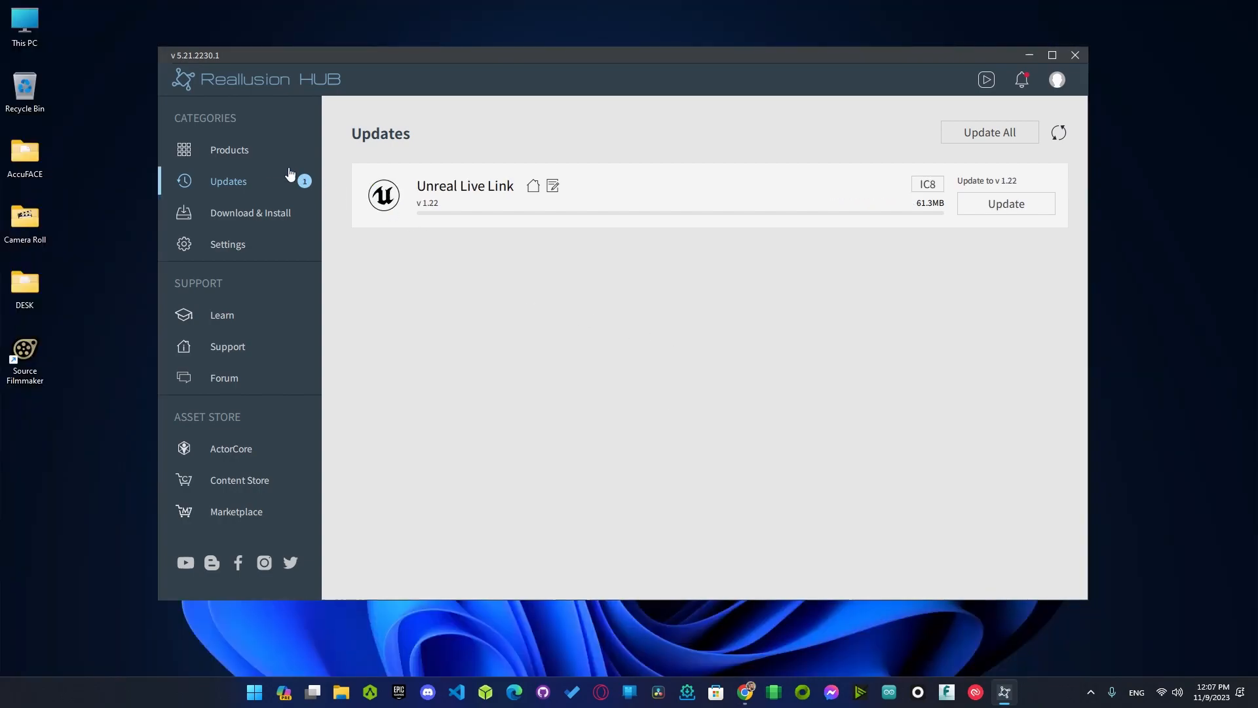
left_click(228, 150)
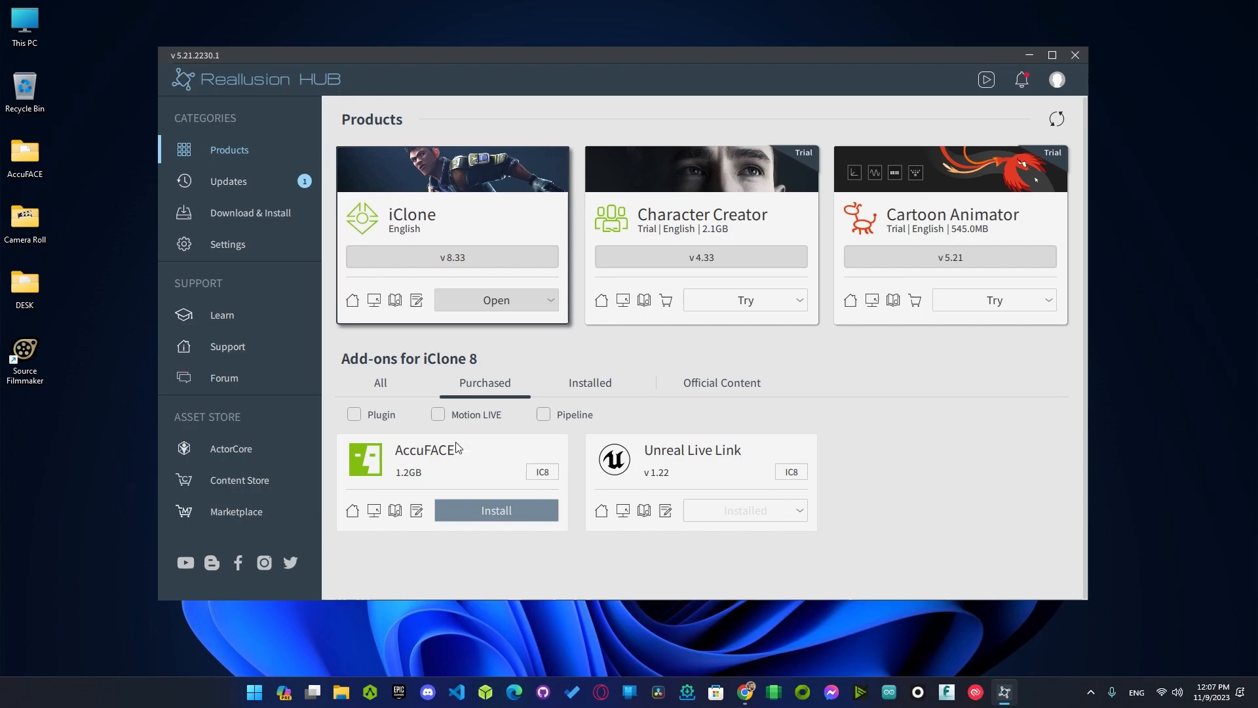
left_click(496, 510)
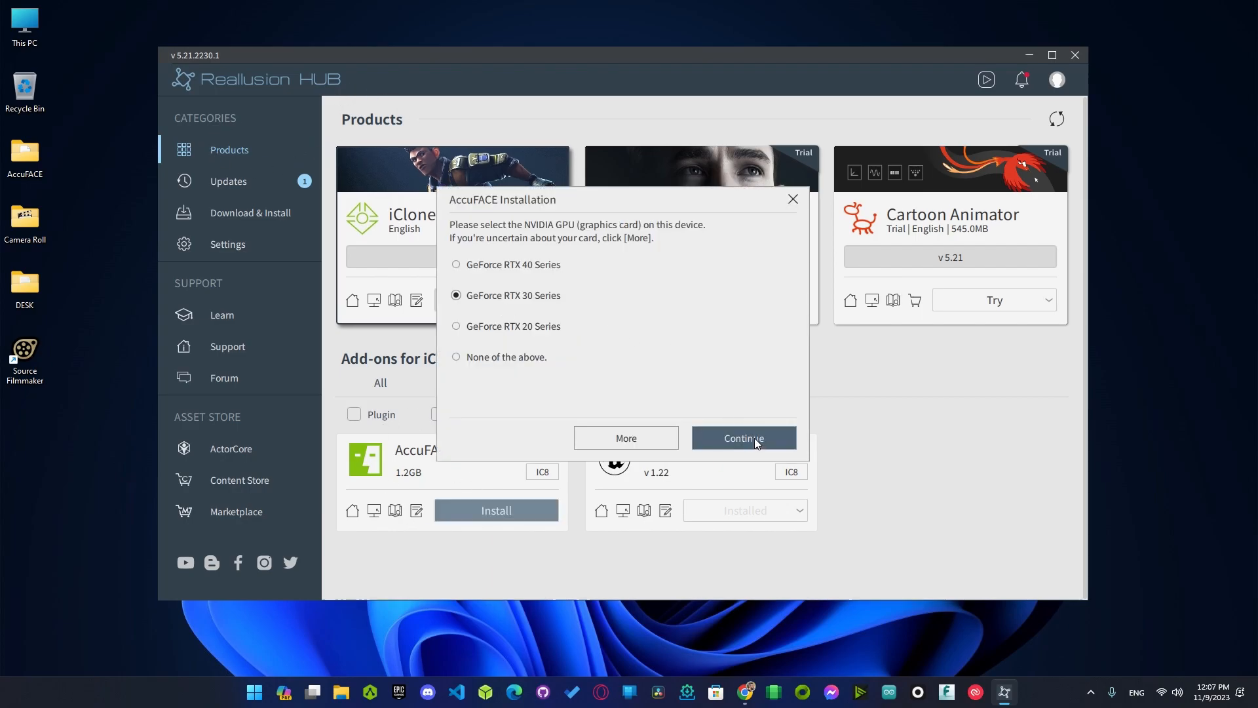
left_click(743, 438)
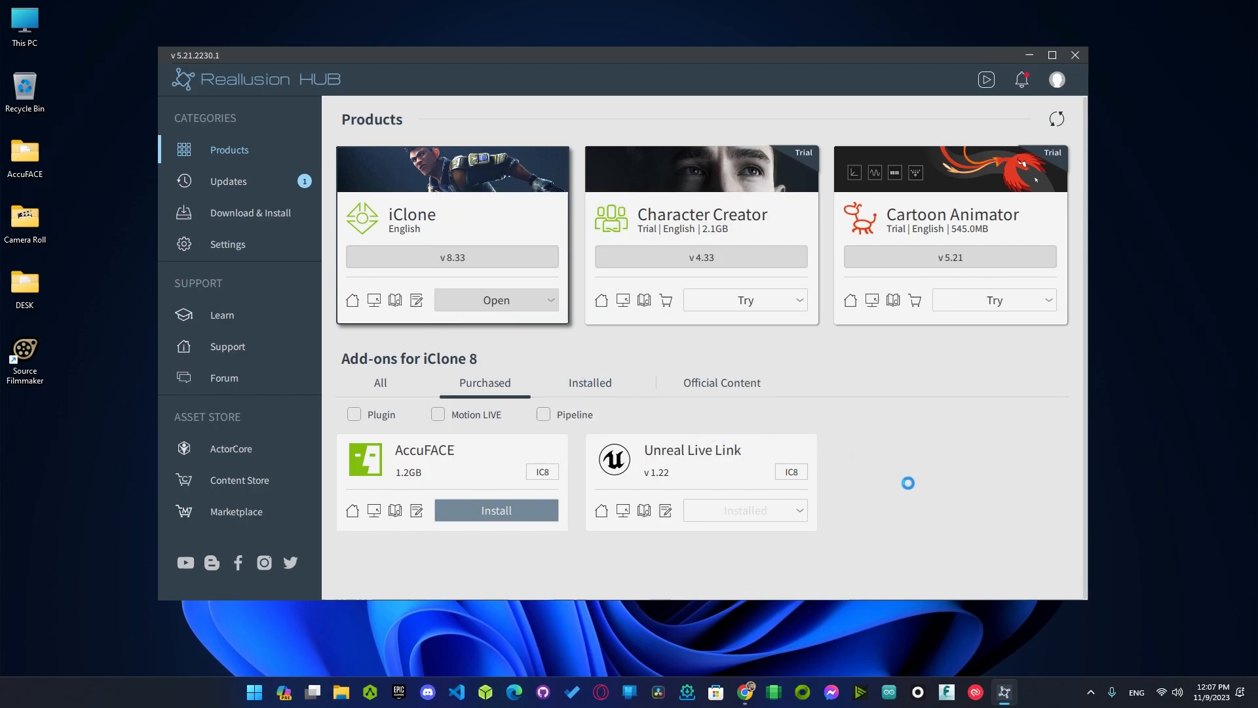
left_click(495, 509)
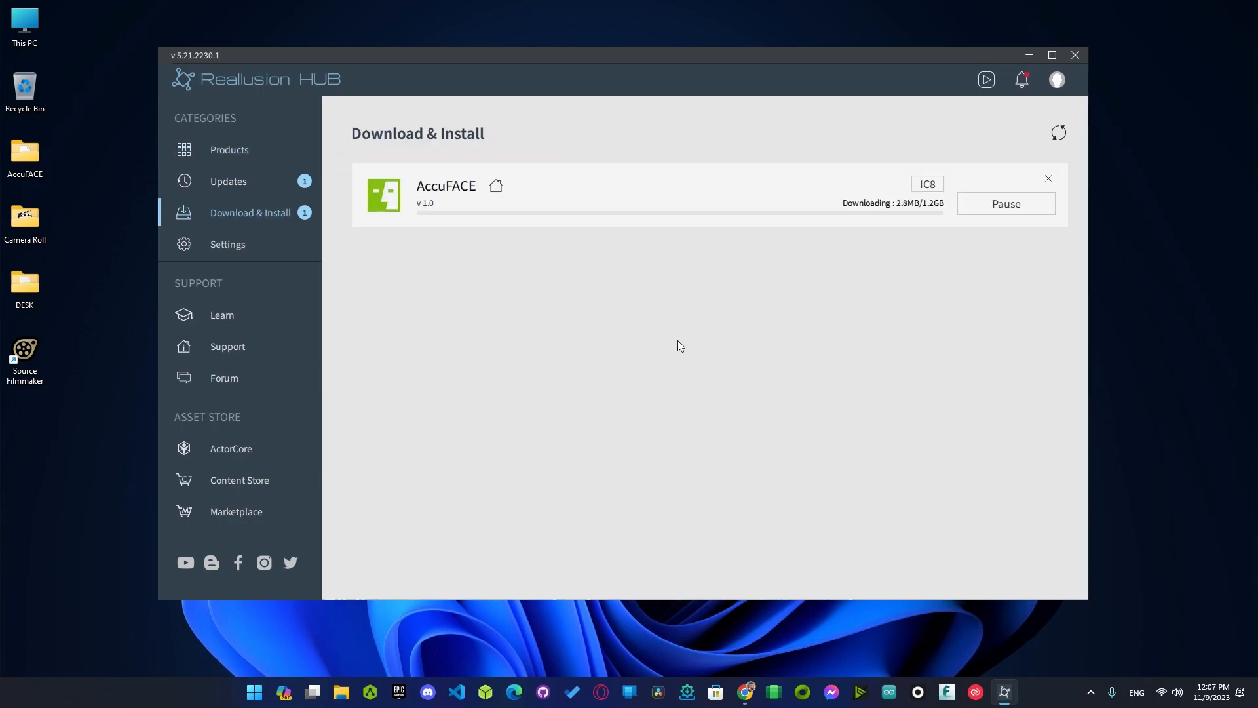
mouse_move(704, 348)
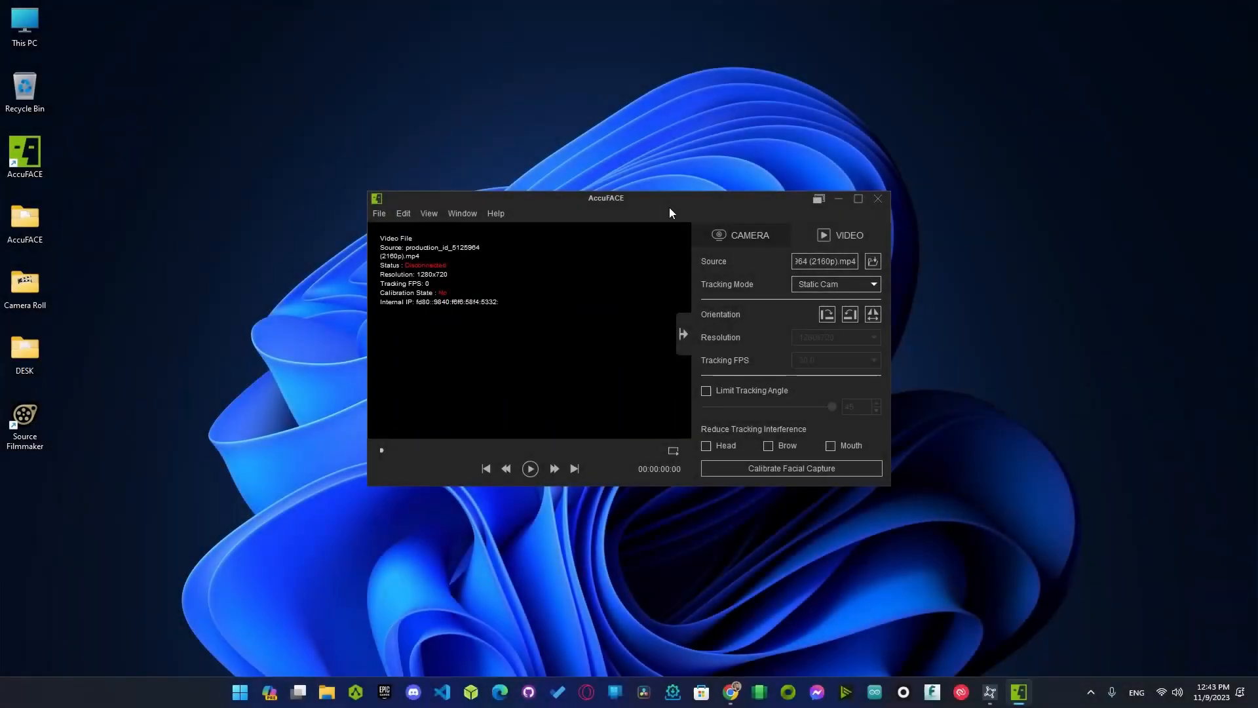
left_click(873, 260)
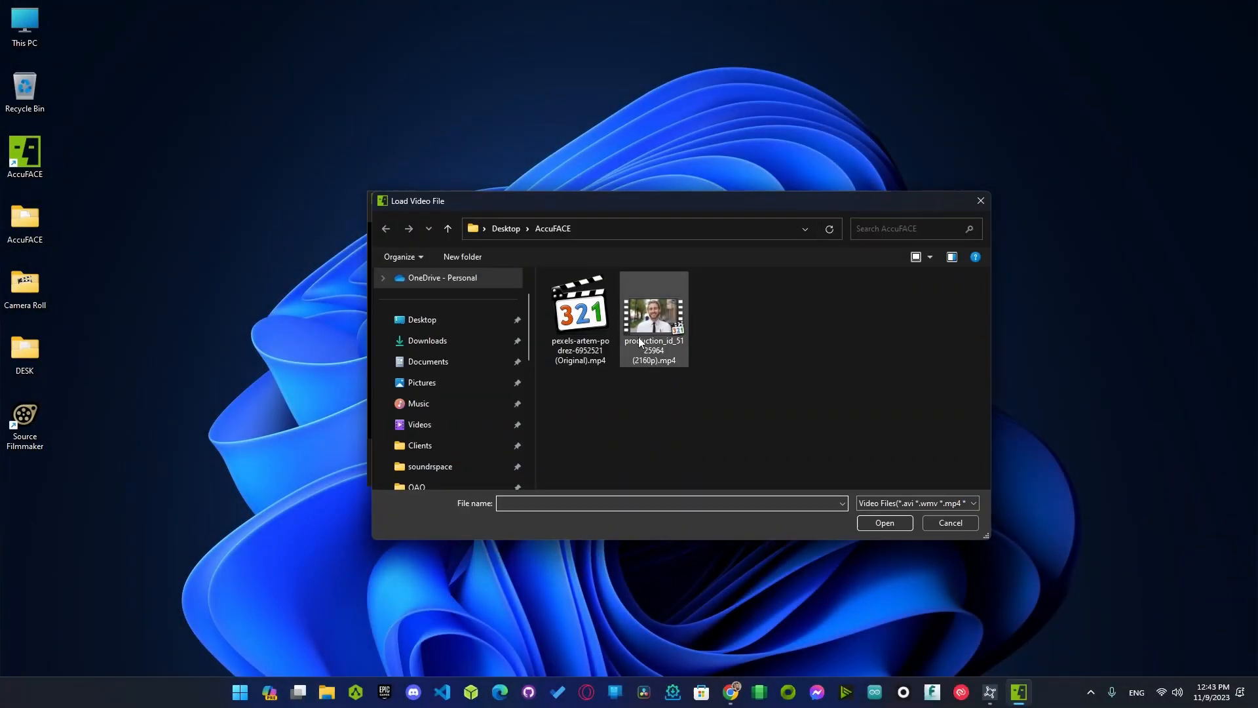
left_click(884, 522)
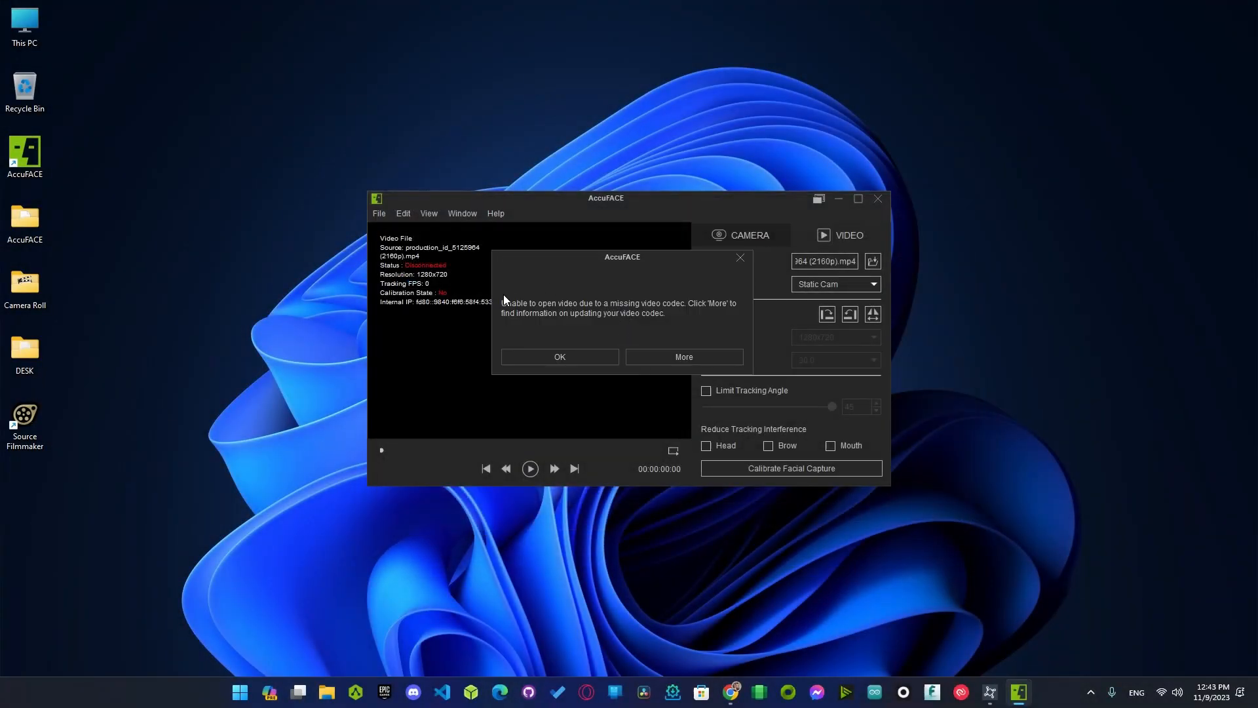
mouse_move(667, 336)
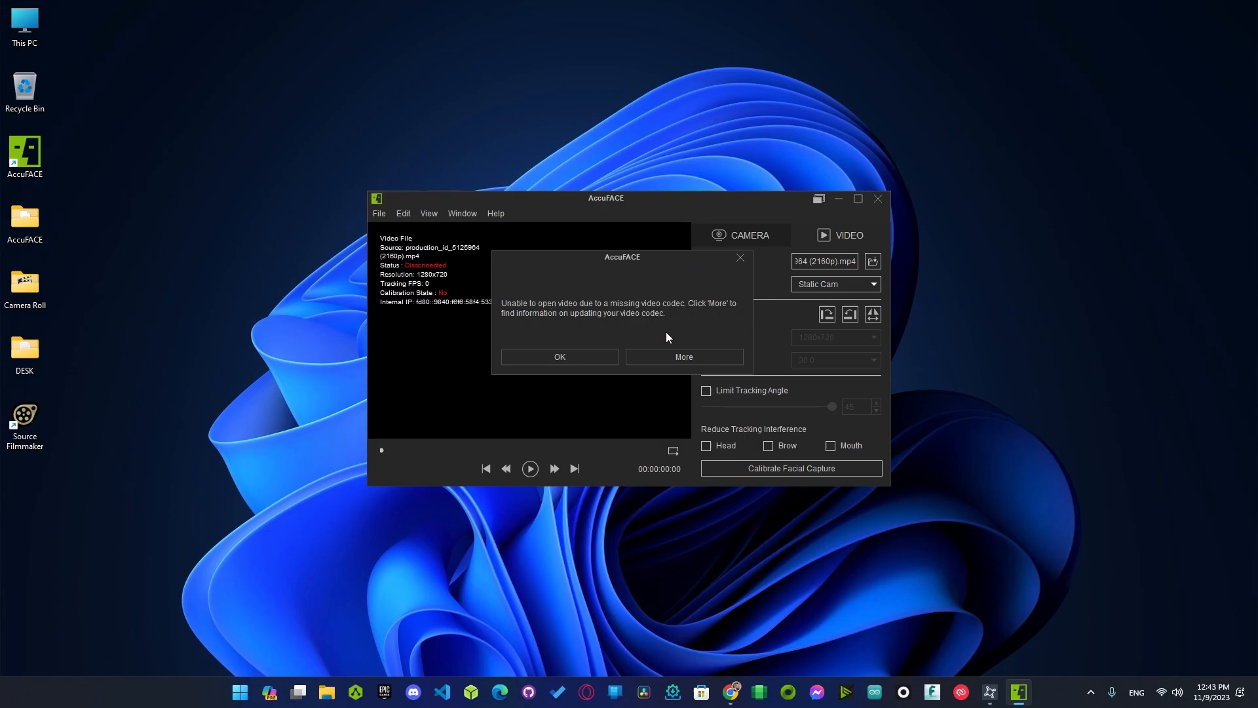
left_click(684, 357)
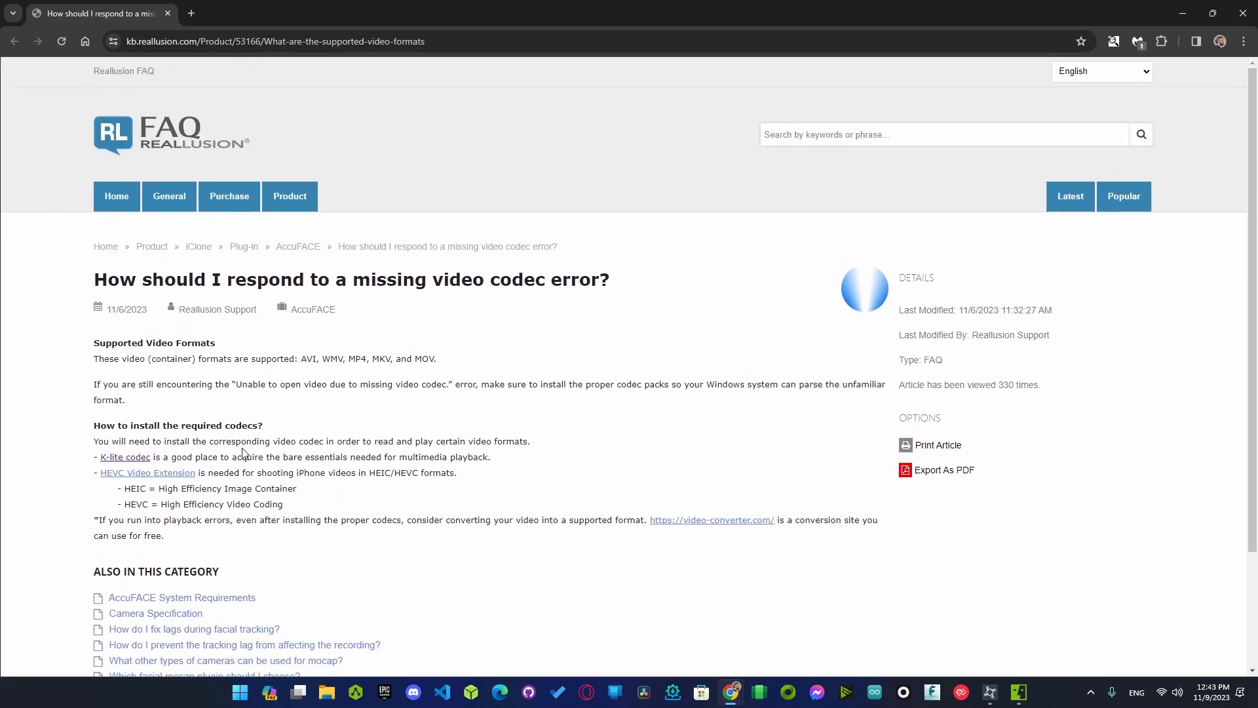
Step: Download K-Lite Codec Pack Basic from Server 1, run it and allow it to make changes
left_click(126, 456)
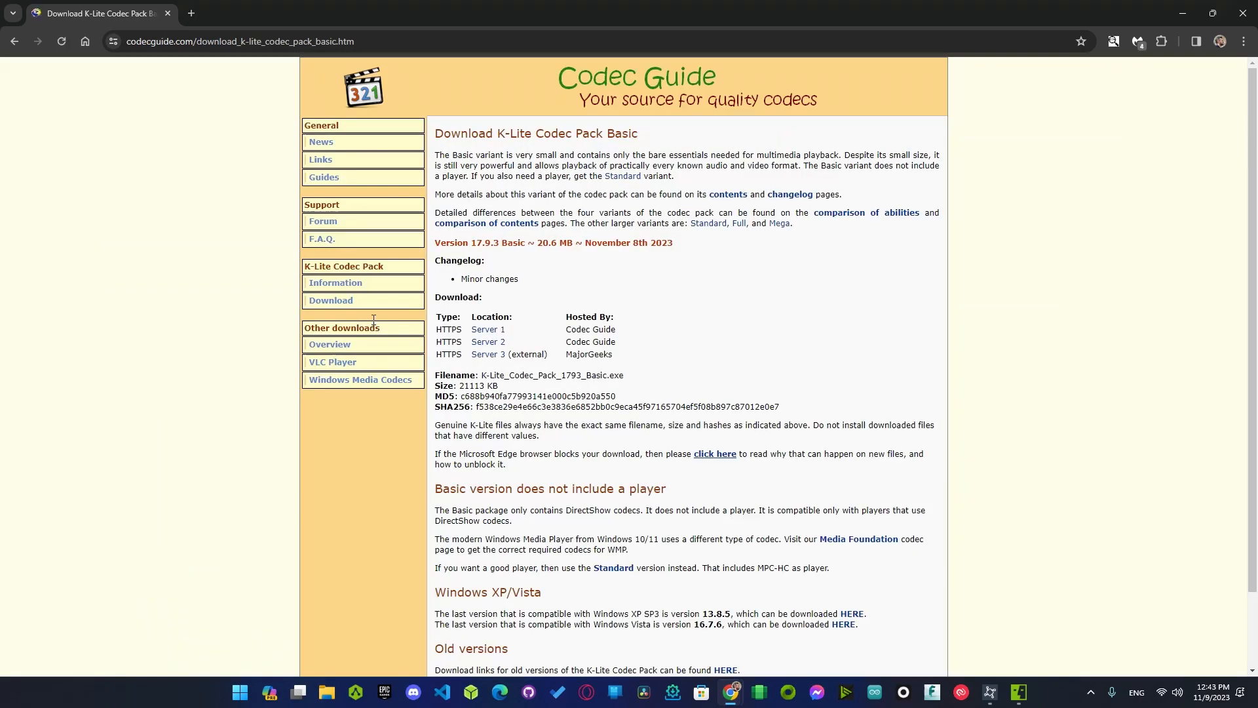
left_click(487, 329)
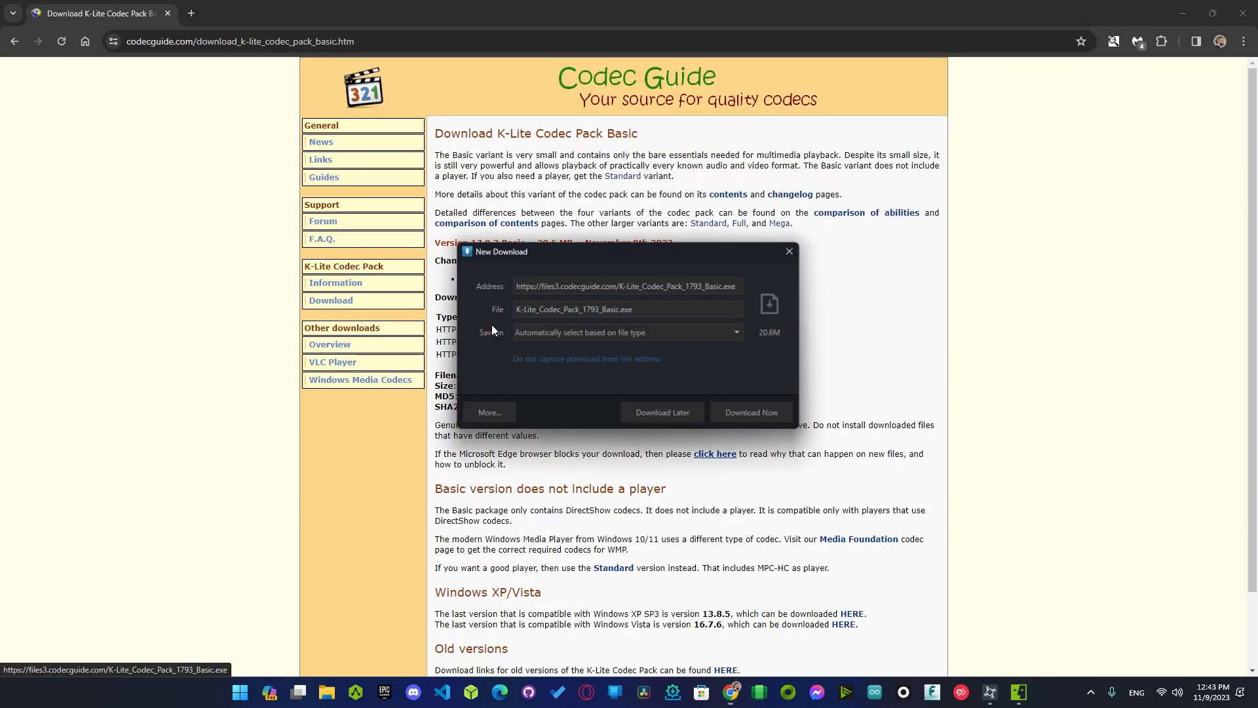
left_click(751, 411)
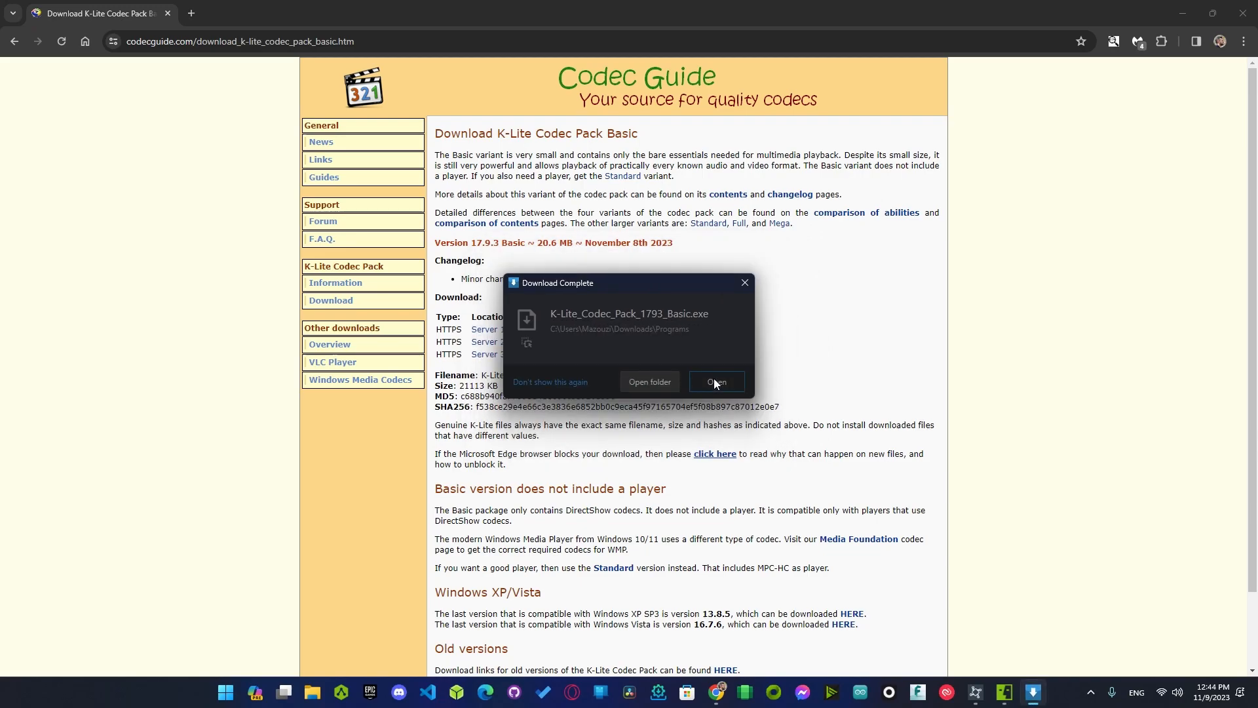
left_click(717, 381)
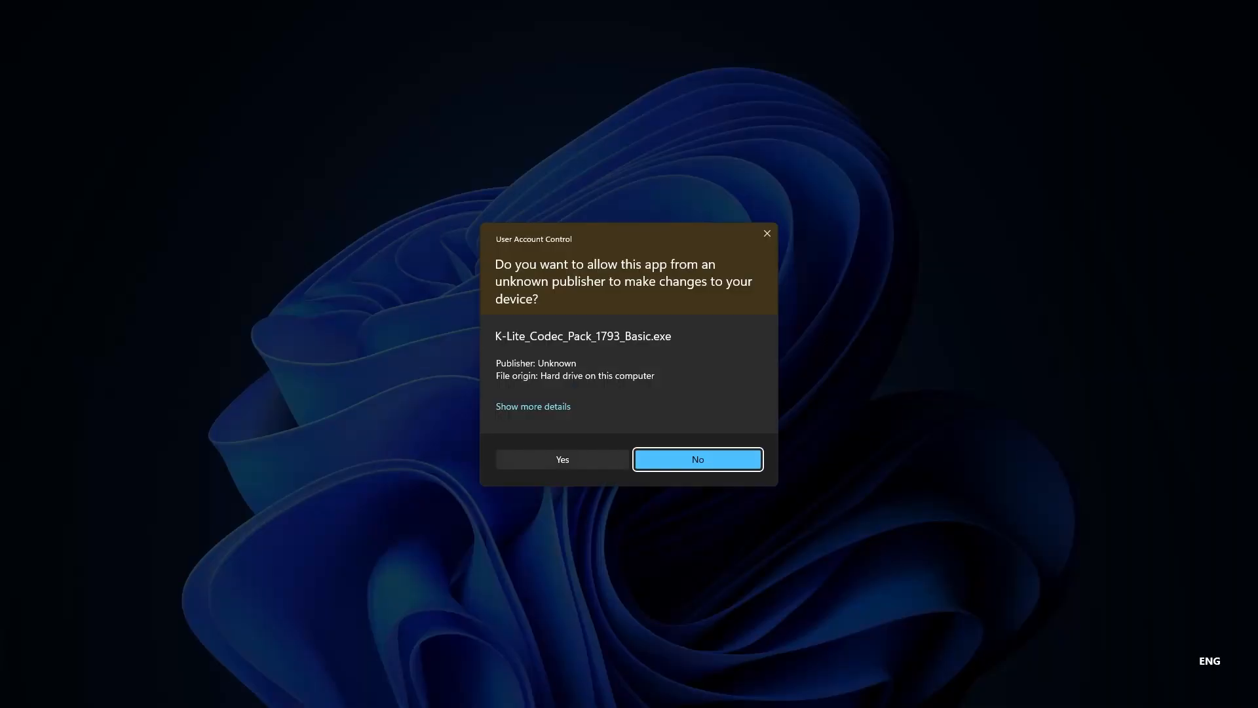
left_click(697, 460)
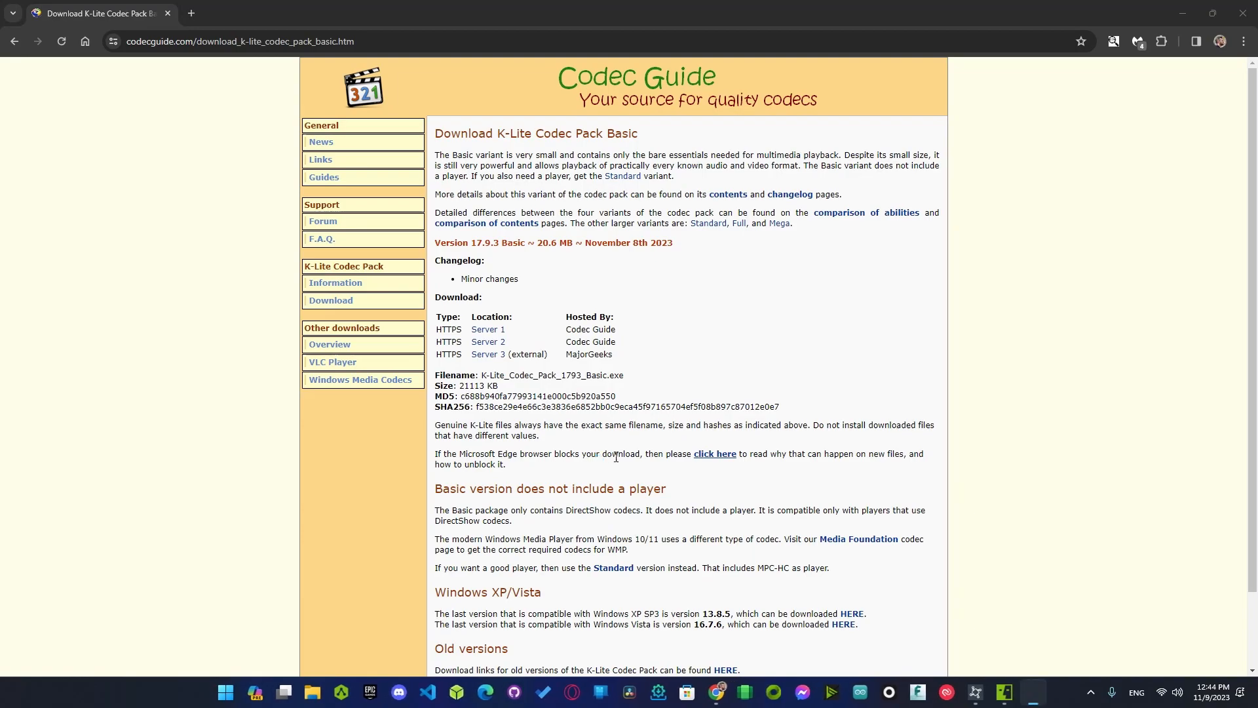
mouse_move(844, 542)
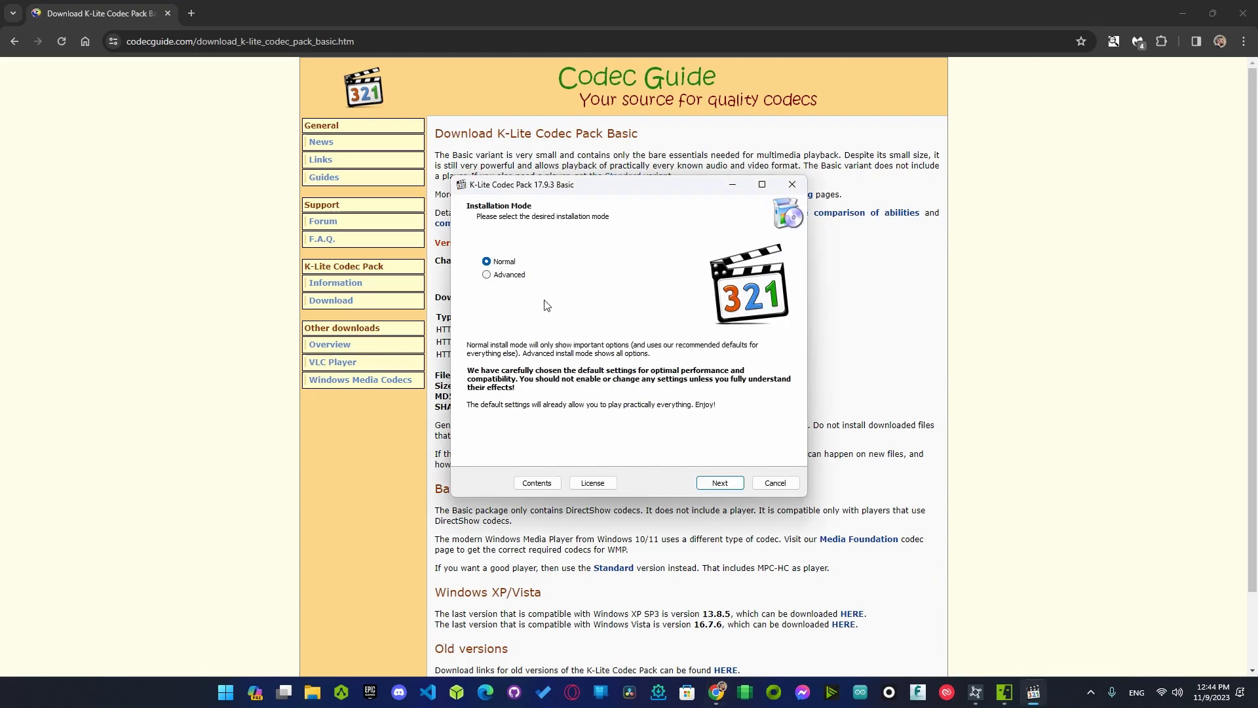
Step: Accept normal mode, default player and hardware acceleration settings, and install the codec pack
left_click(720, 482)
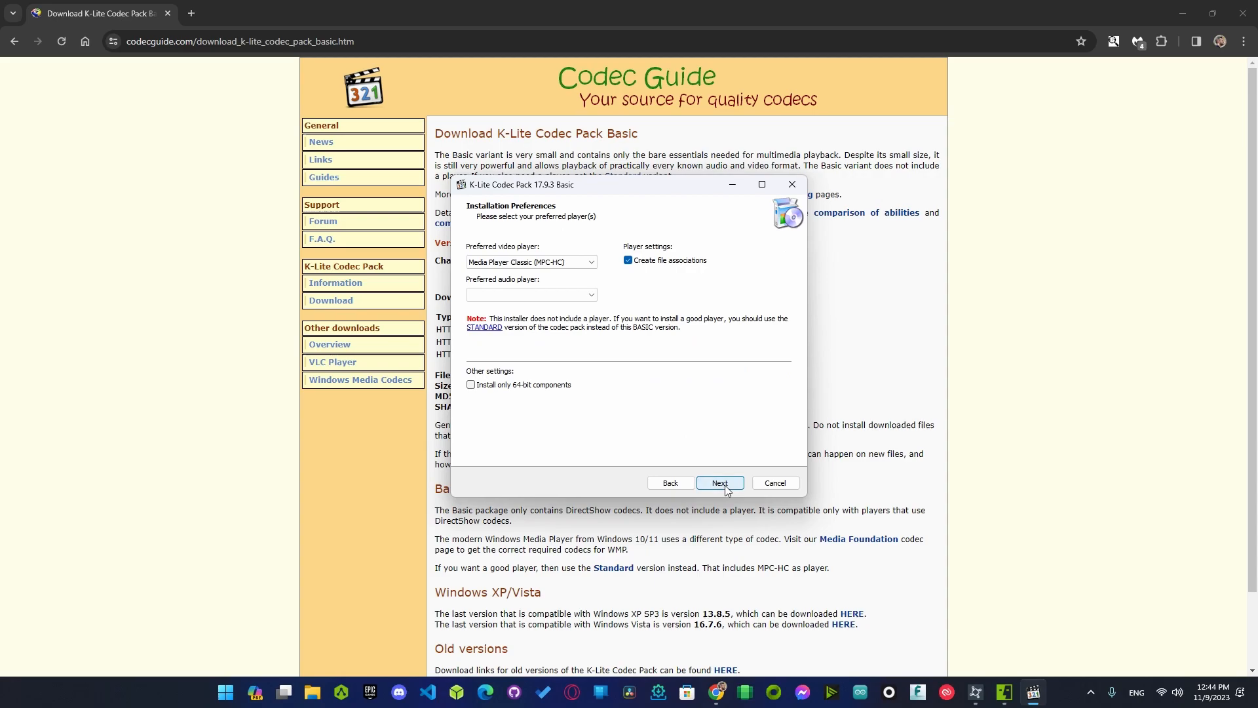
left_click(721, 482)
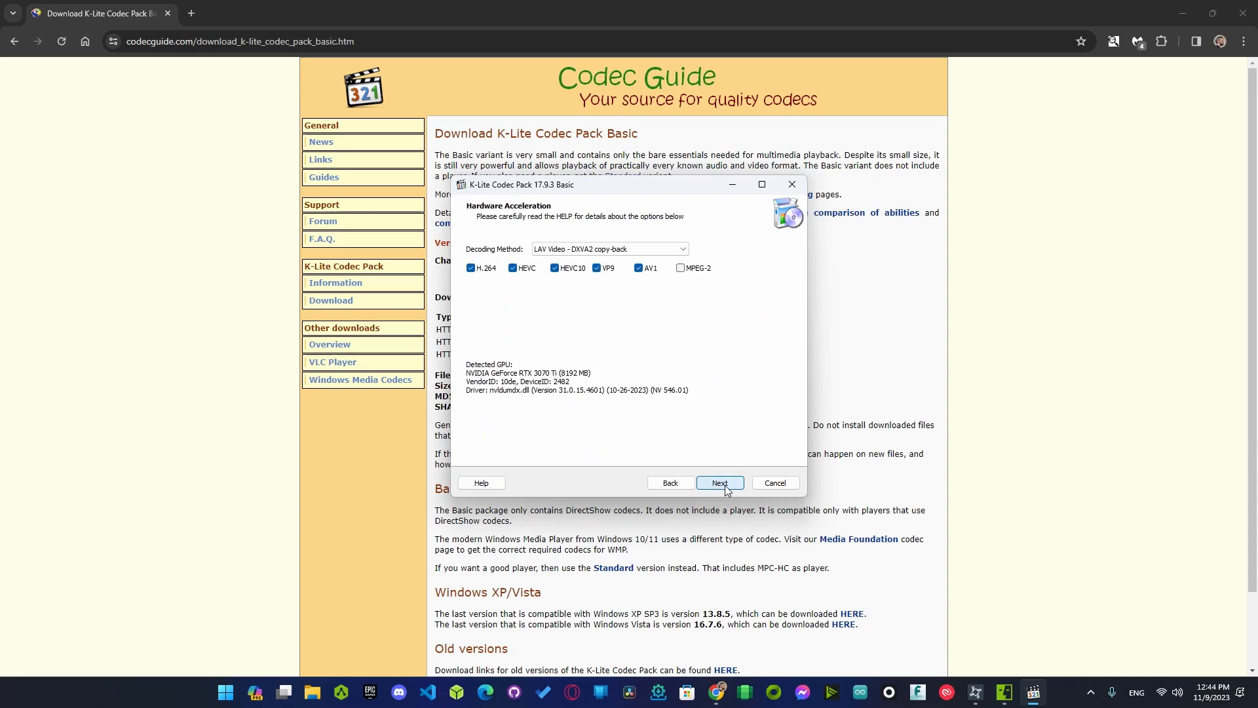
left_click(721, 482)
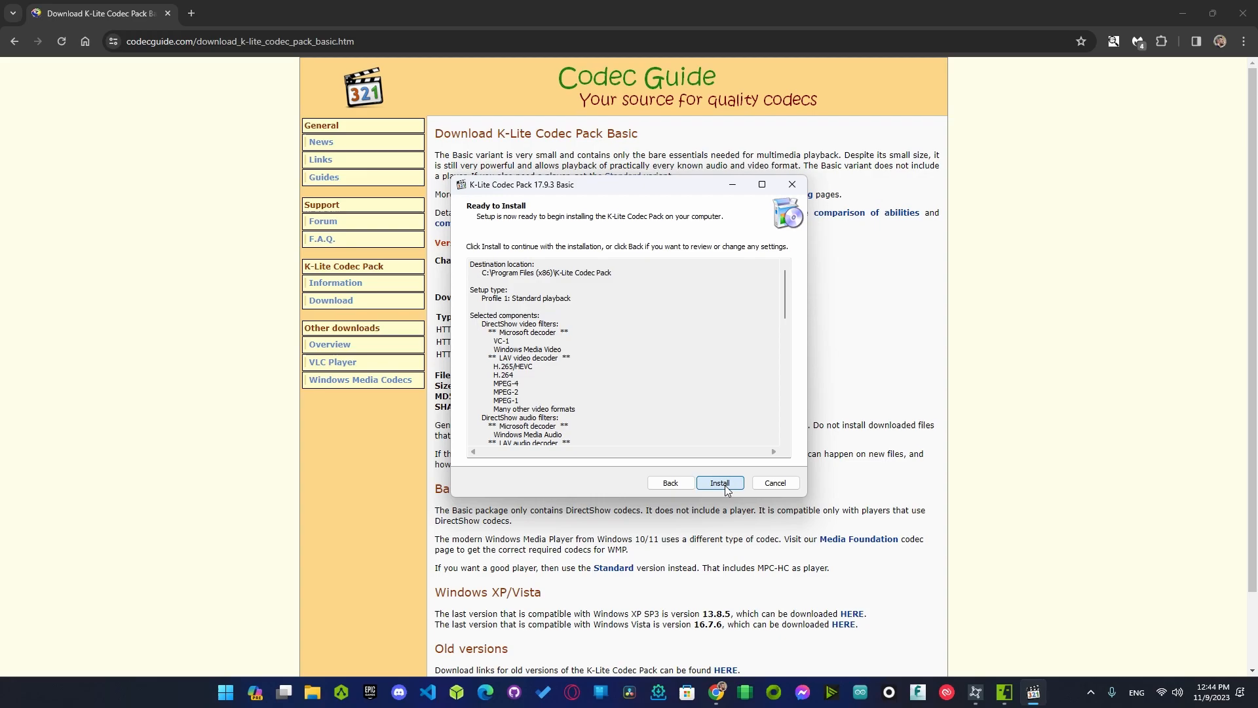
left_click(720, 482)
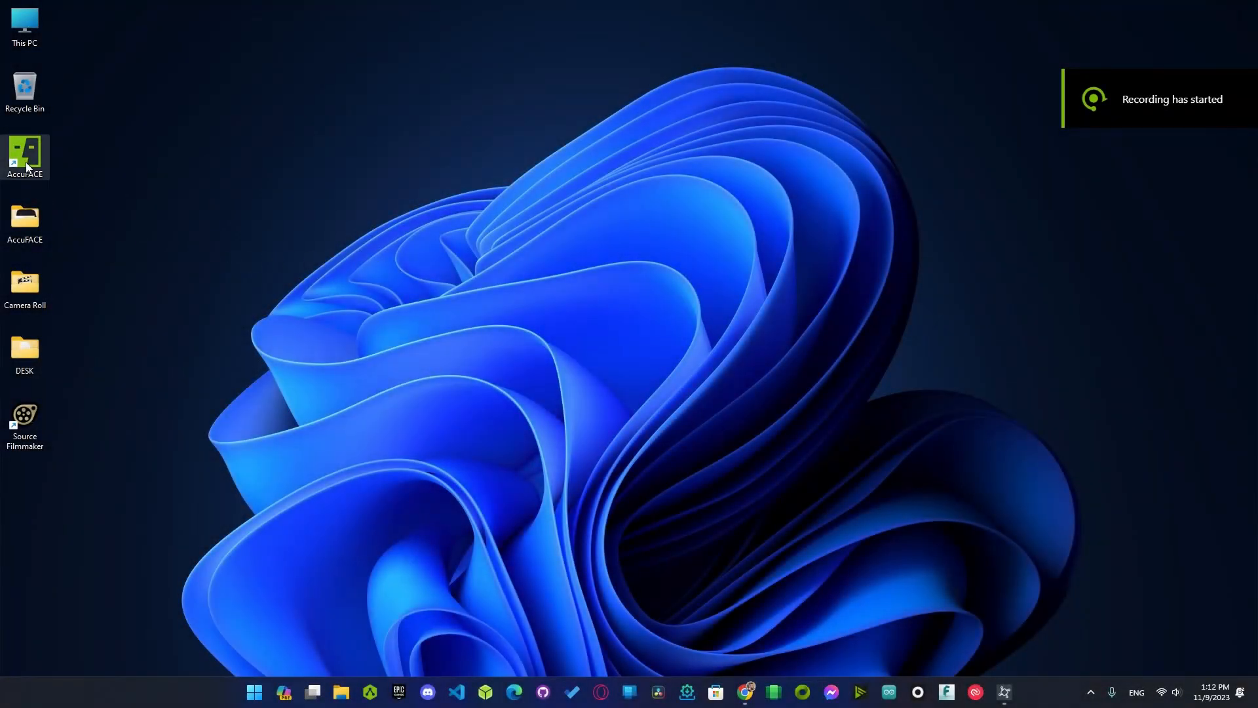
double_click(25, 151)
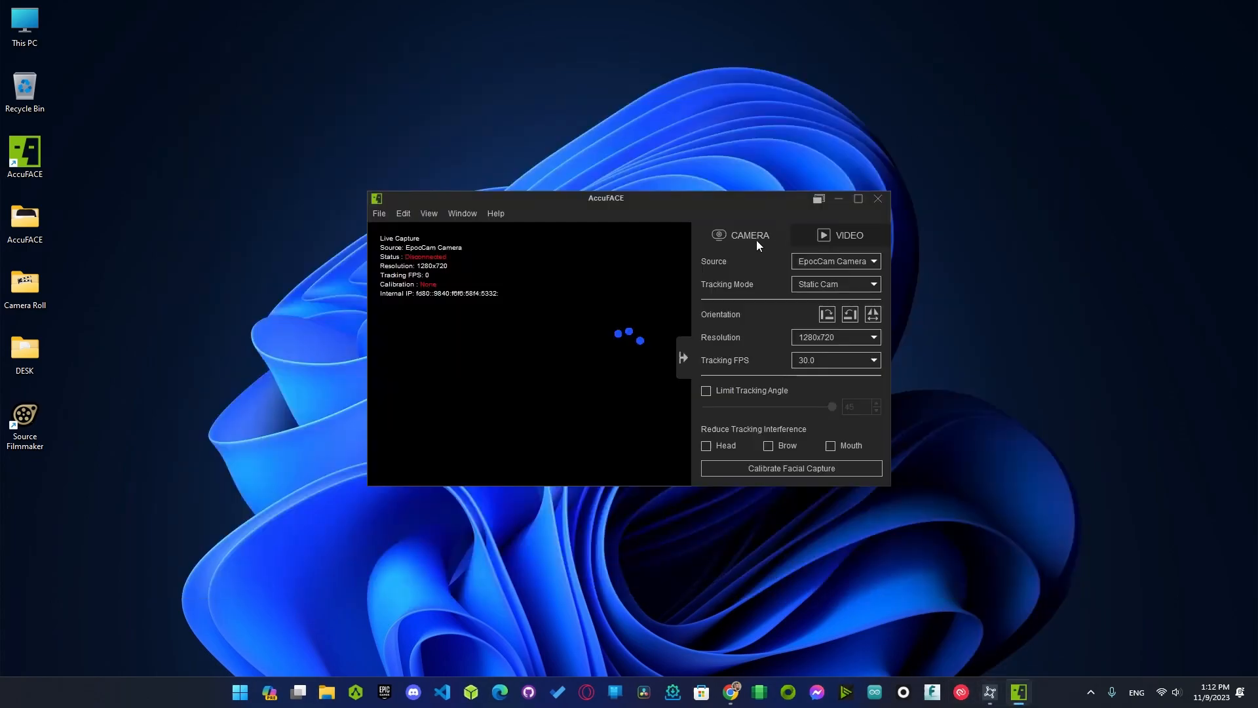
left_click(847, 234)
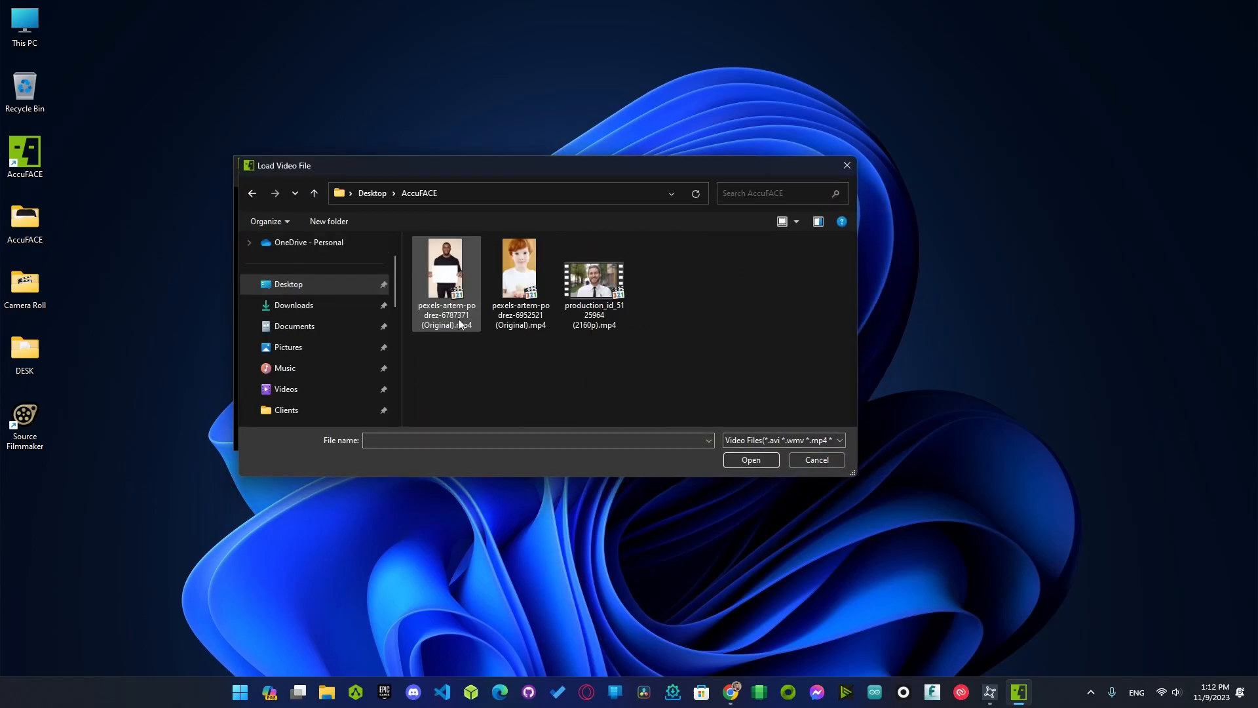
double_click(594, 275)
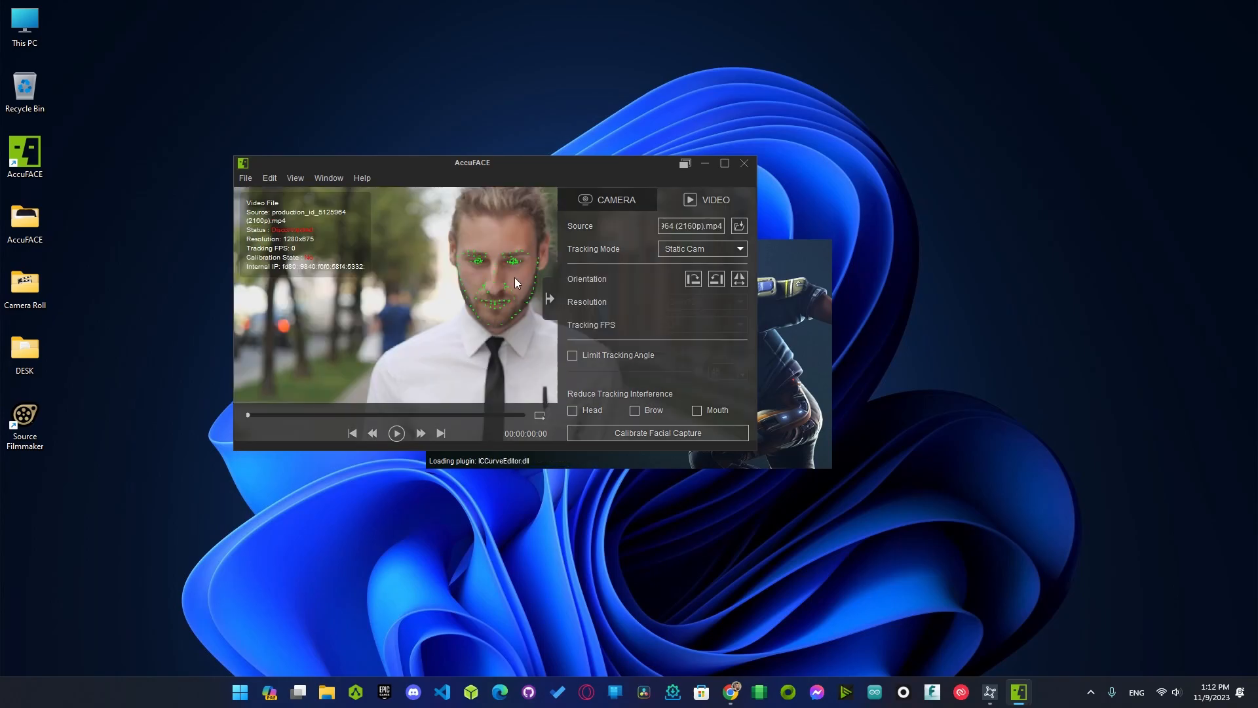
left_click_drag(471, 162, 284, 135)
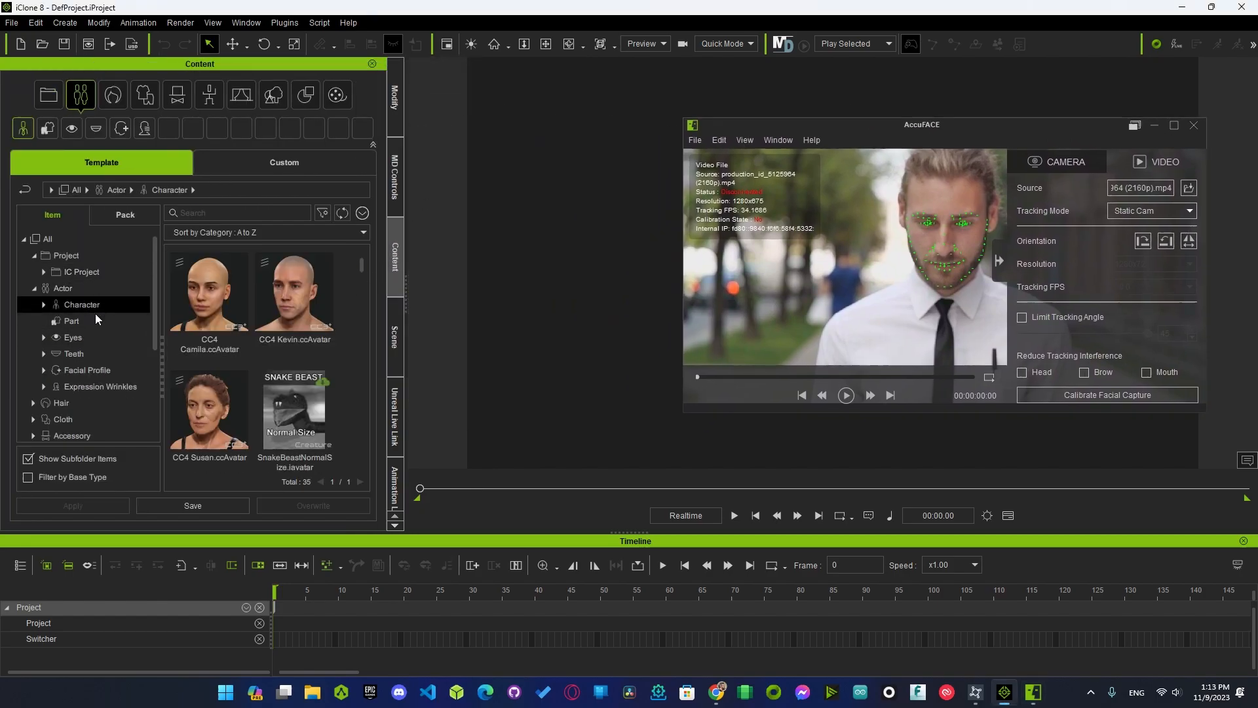
Step: Add CC4 Kevin from the Character templates and bring up Motion LIVE beside the AccuFACE window
scroll("down", 3)
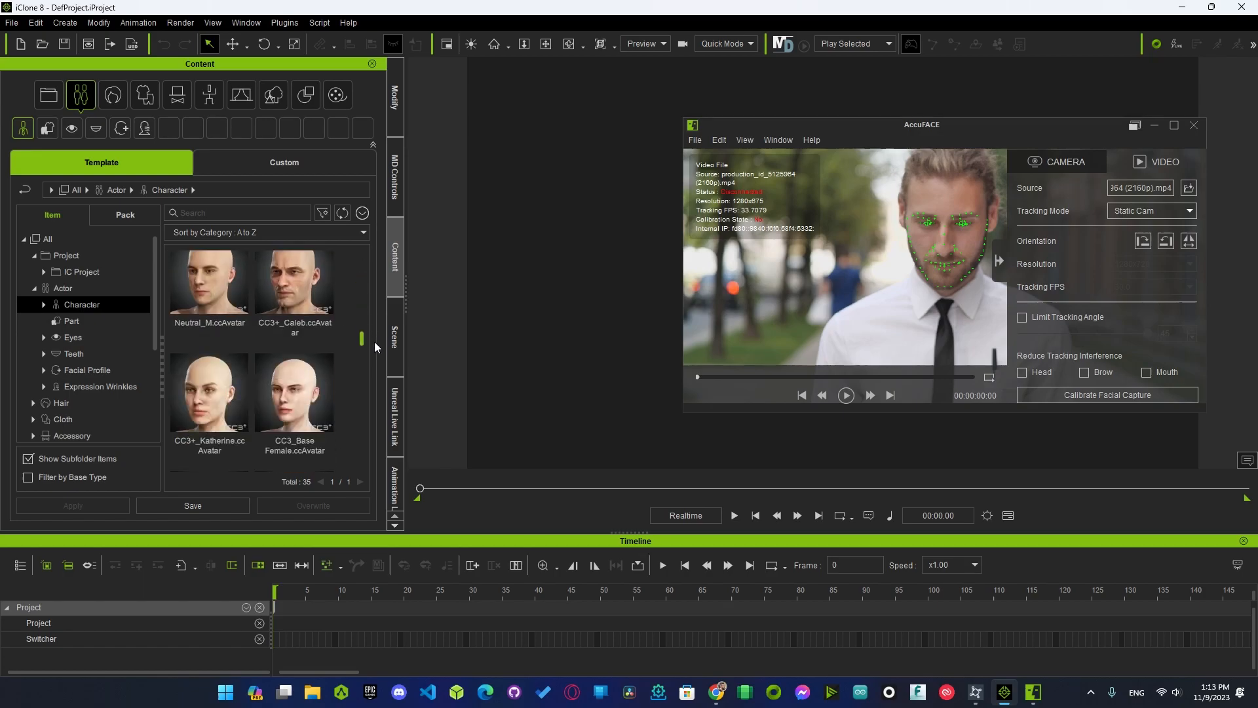
double_click(209, 335)
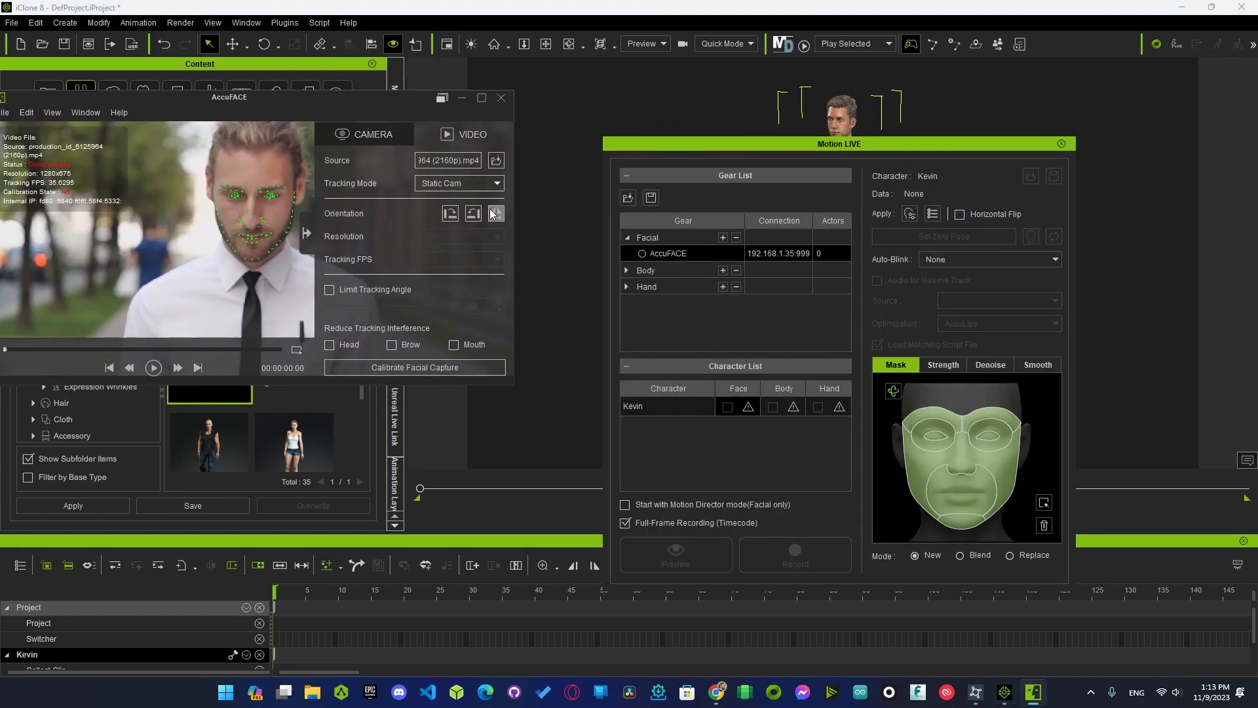
left_click_drag(228, 95, 306, 100)
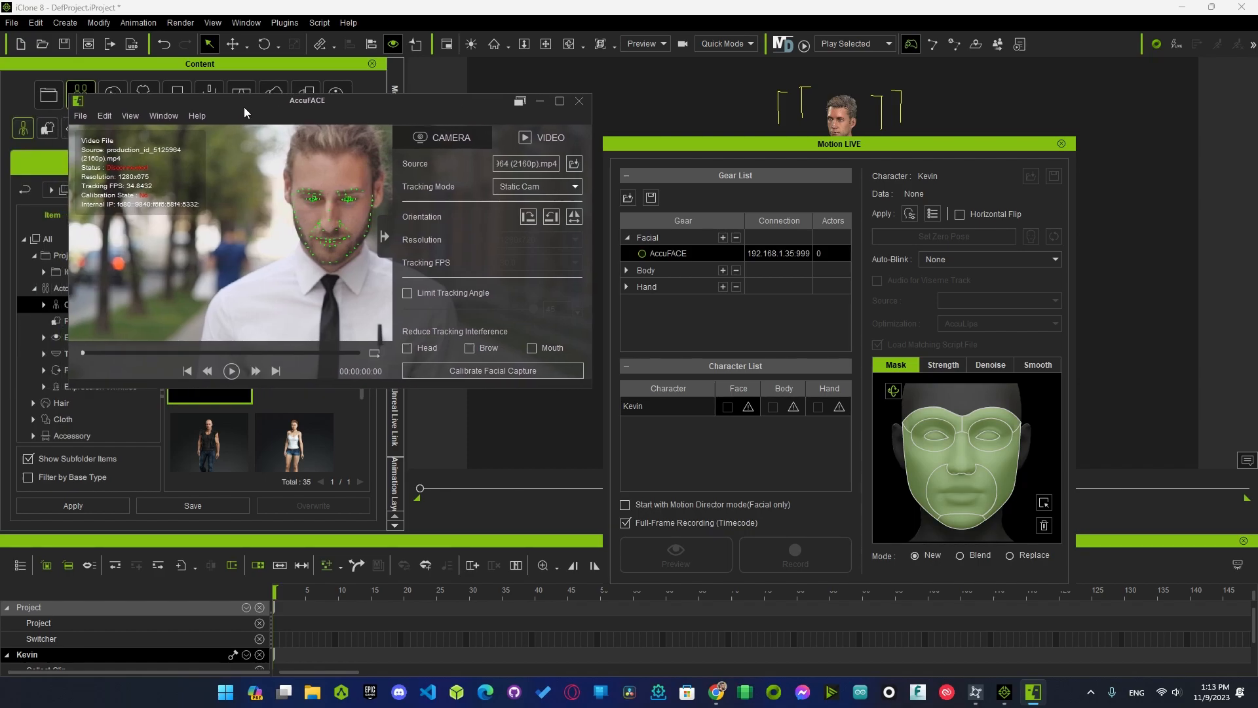
left_click(105, 115)
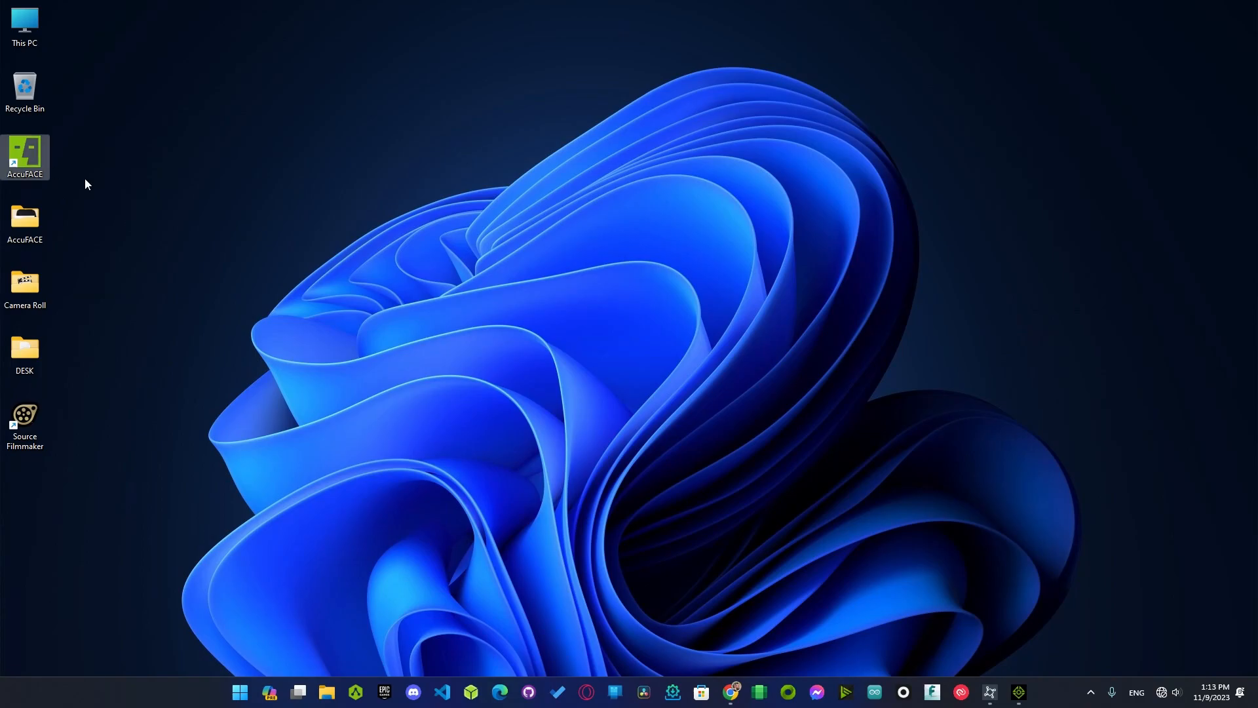
Step: Relaunch AccuFACE and show its server TCP port via Edit > Set Server TCP Port (172.24.80.1:999)
double_click(24, 149)
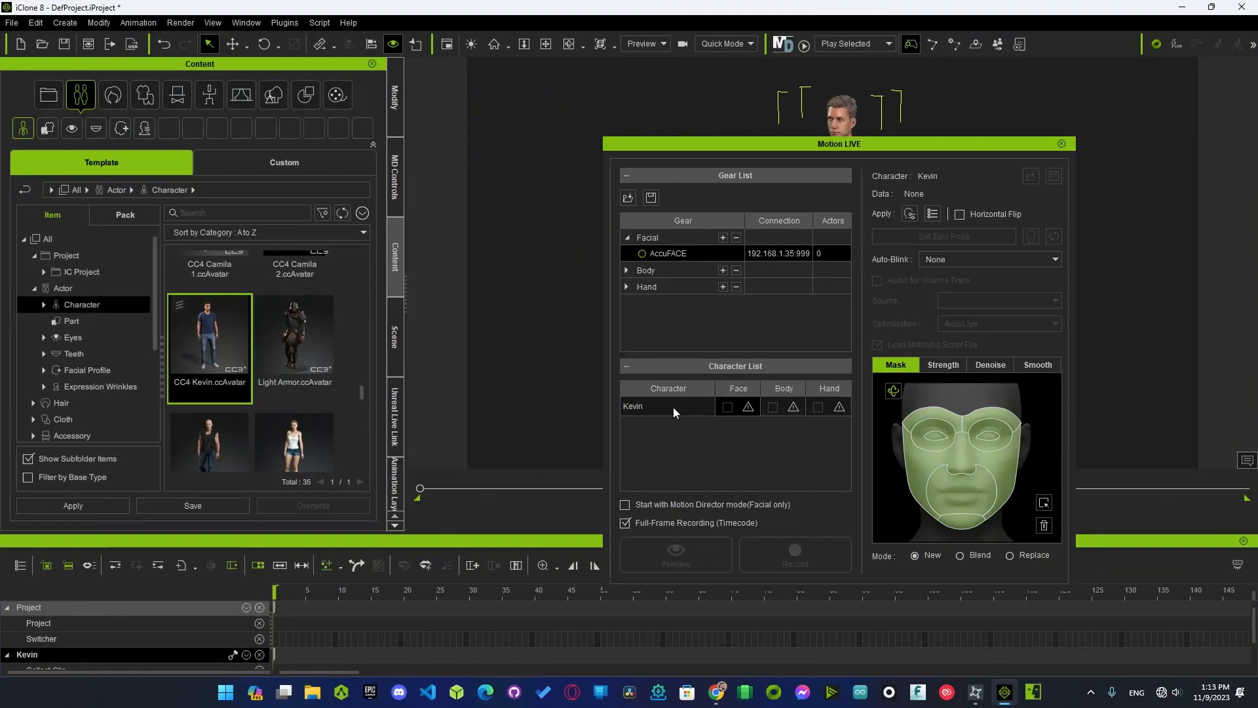
mouse_move(710, 467)
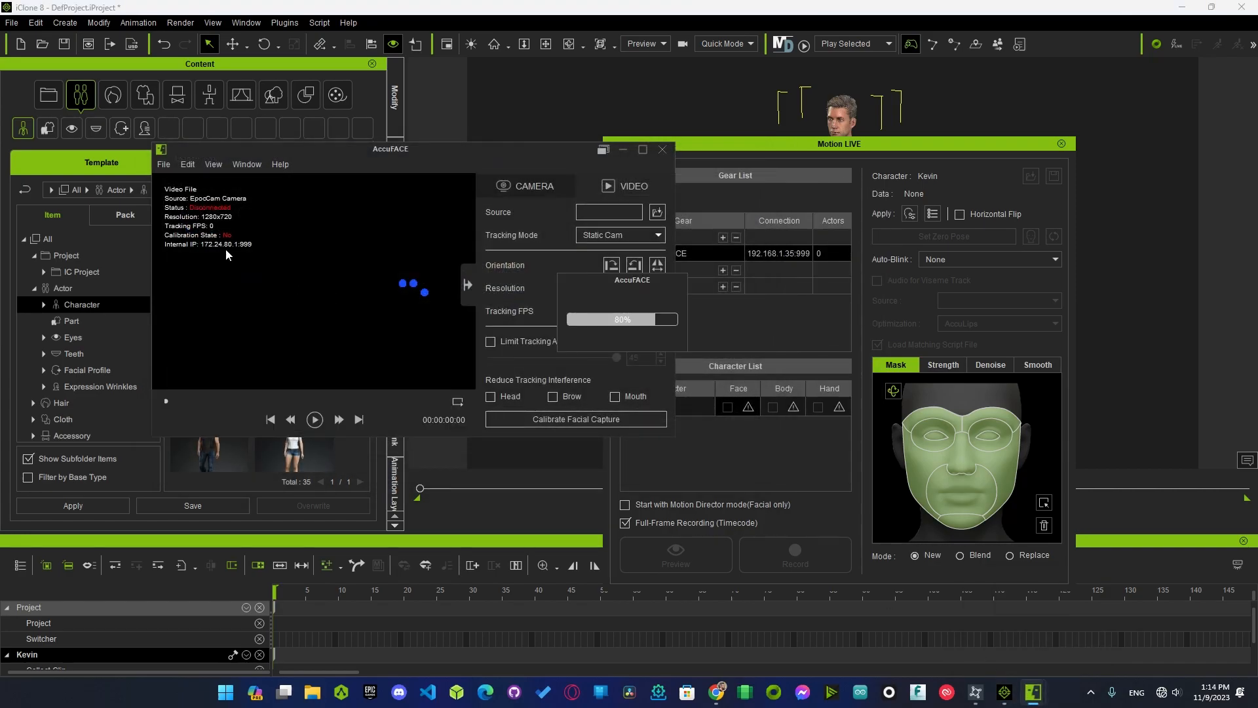
left_click(187, 164)
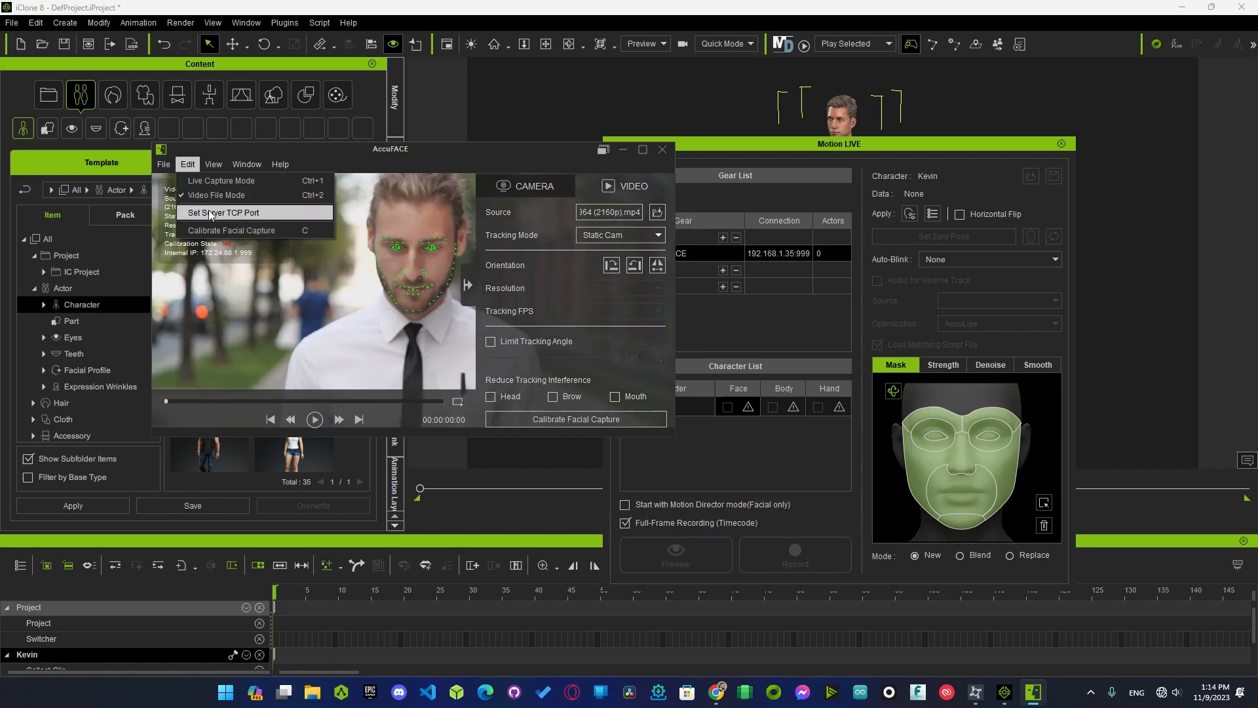
left_click(221, 213)
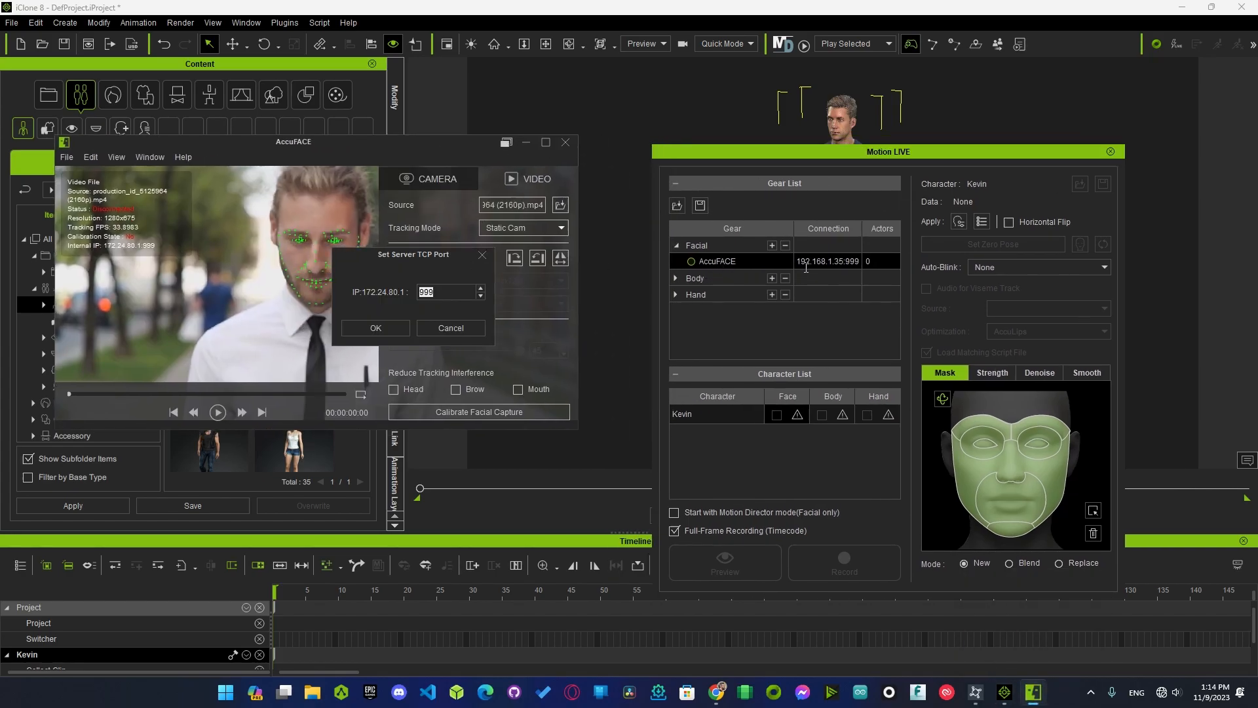
Step: Enter 172.24.80.1:999 as the AccuFACE gear connection and connect it for Kevin's facial capture
double_click(805, 260)
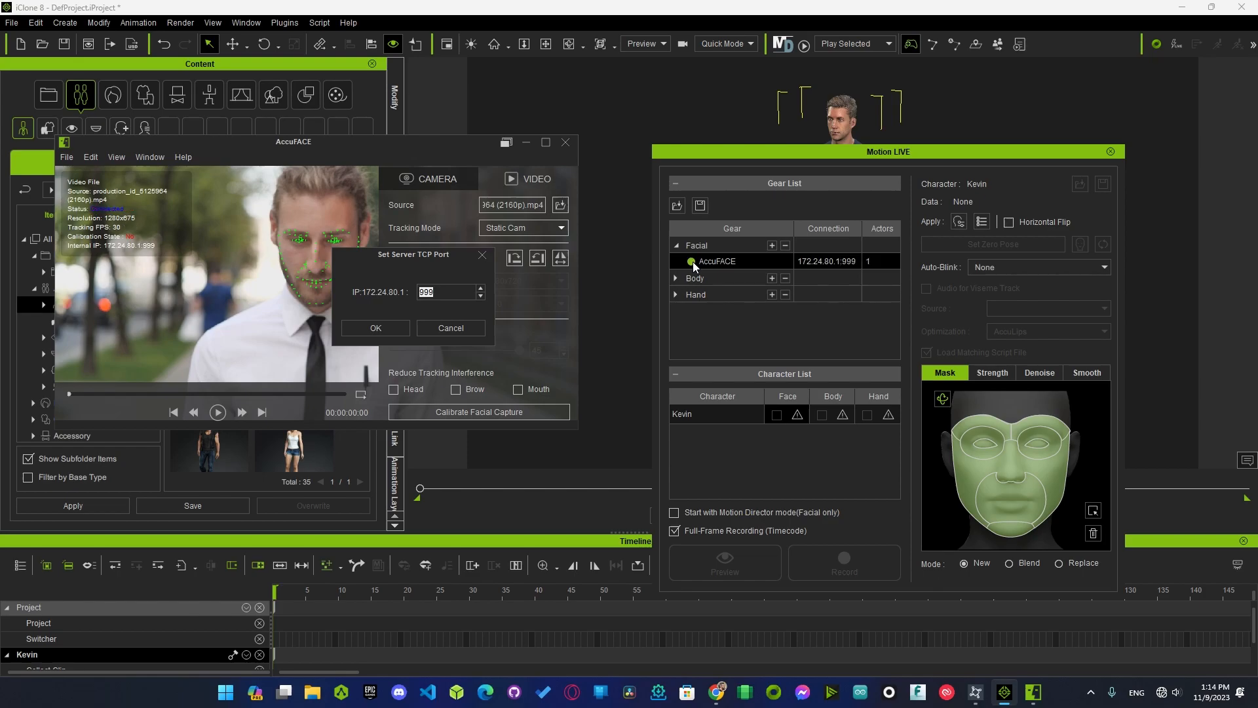
left_click(375, 328)
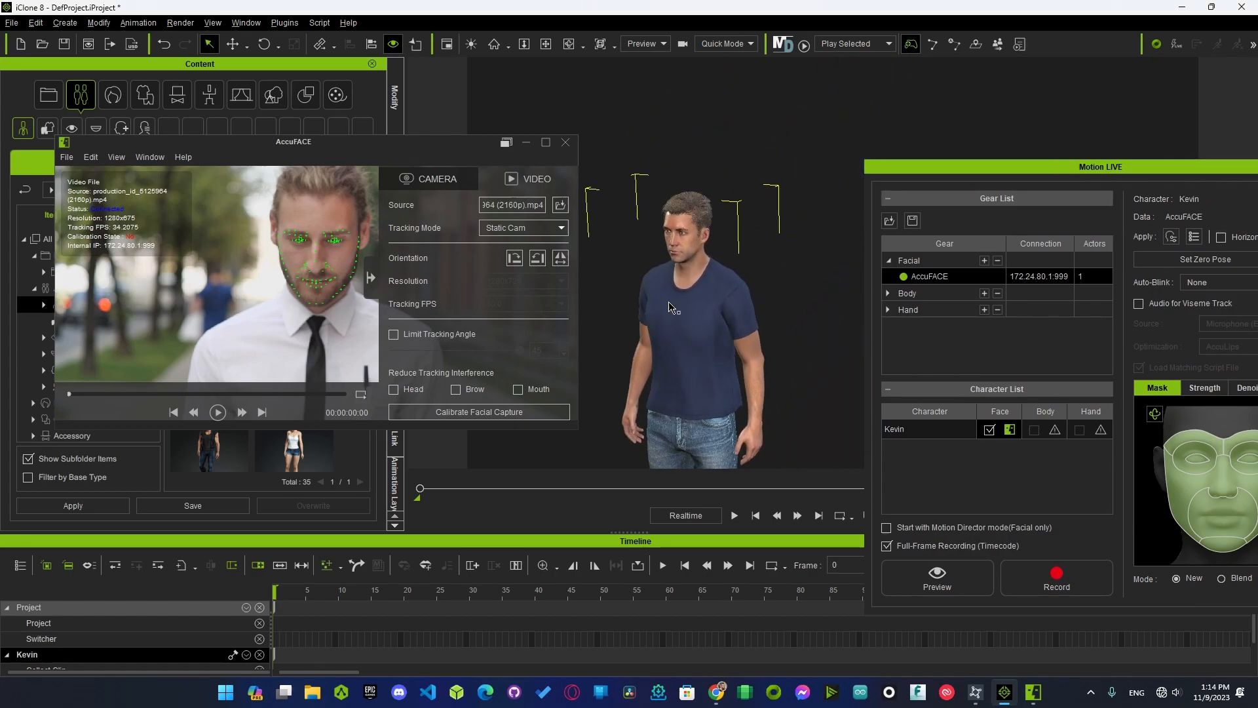
Step: Start the Motion LIVE preview so Kevin's face follows the AccuFACE video tracking
left_click(937, 577)
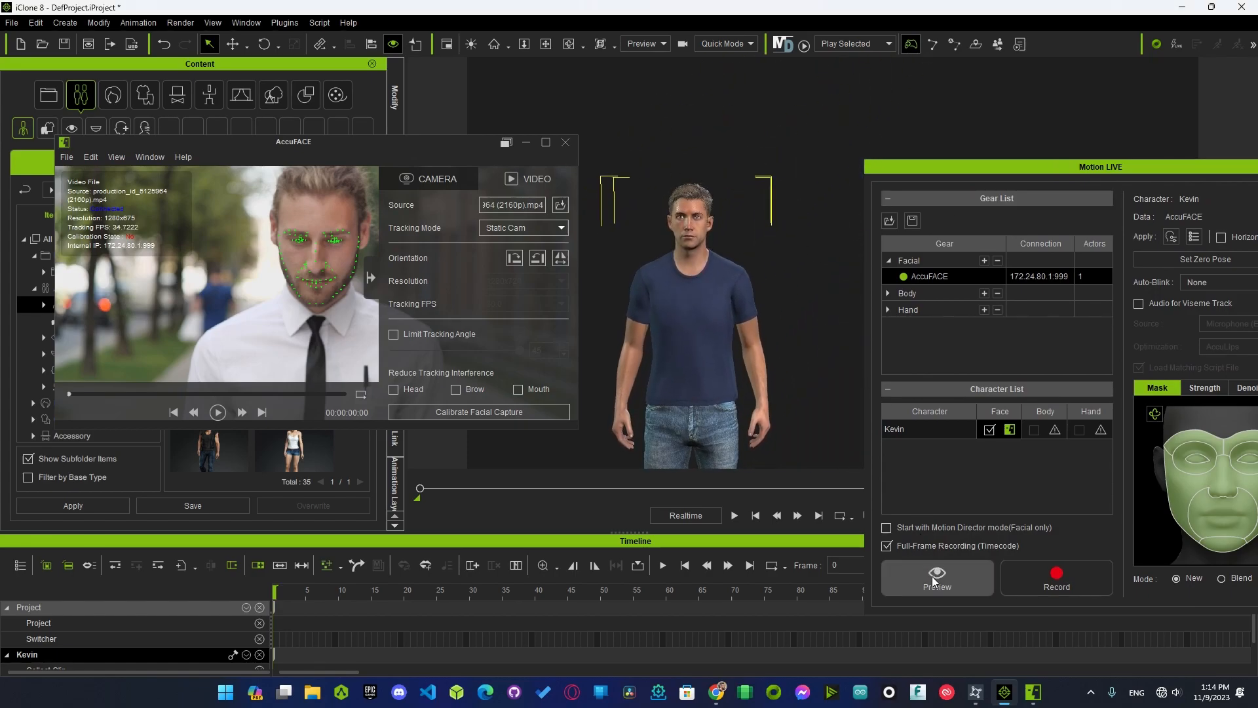
left_click(936, 577)
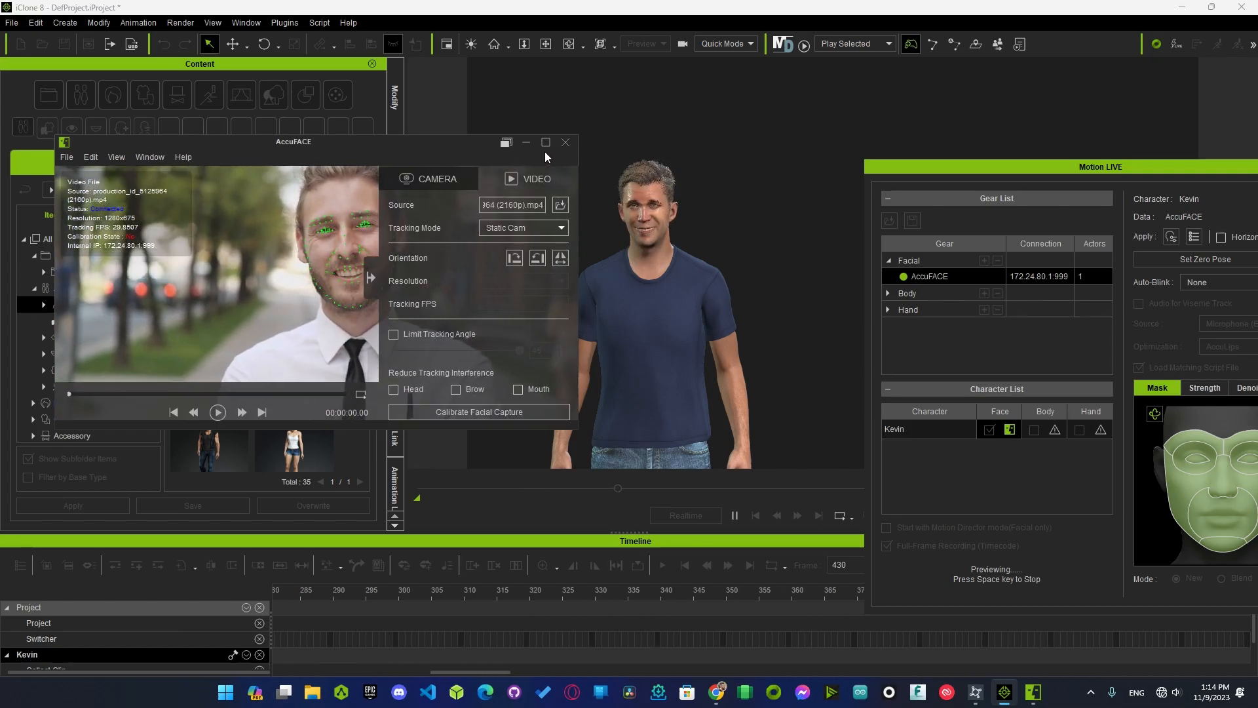
left_click(566, 141)
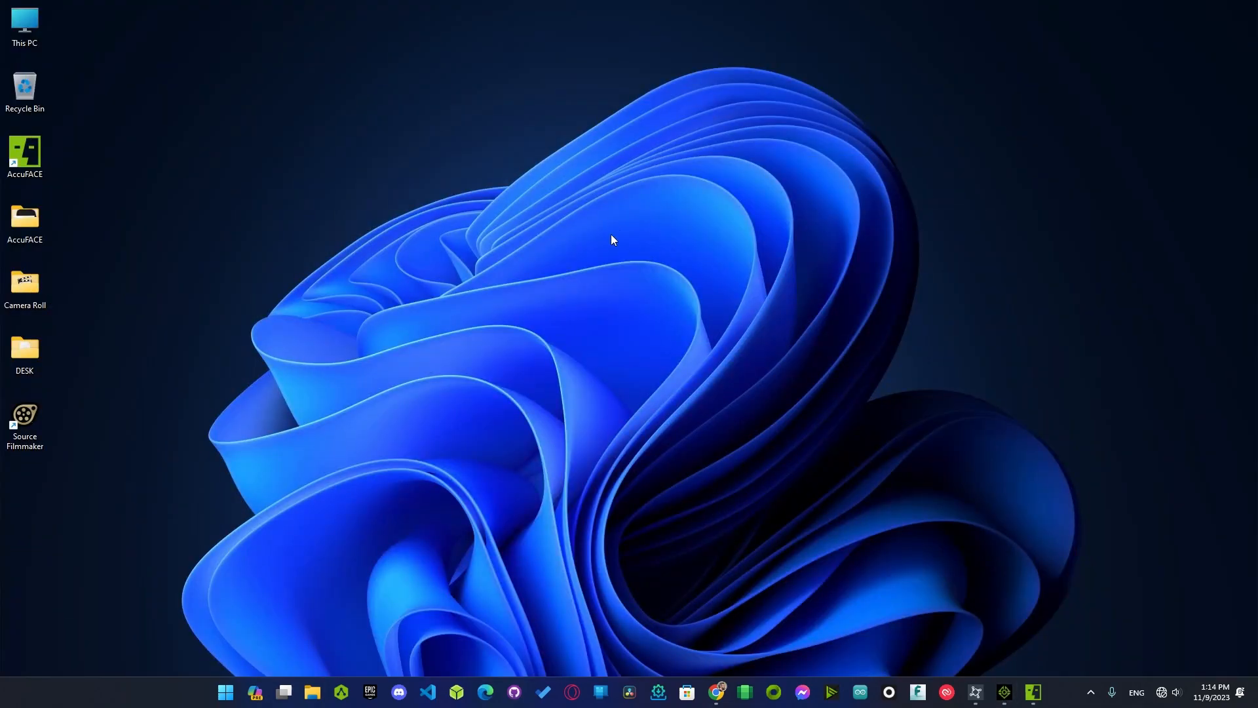
mouse_move(611, 238)
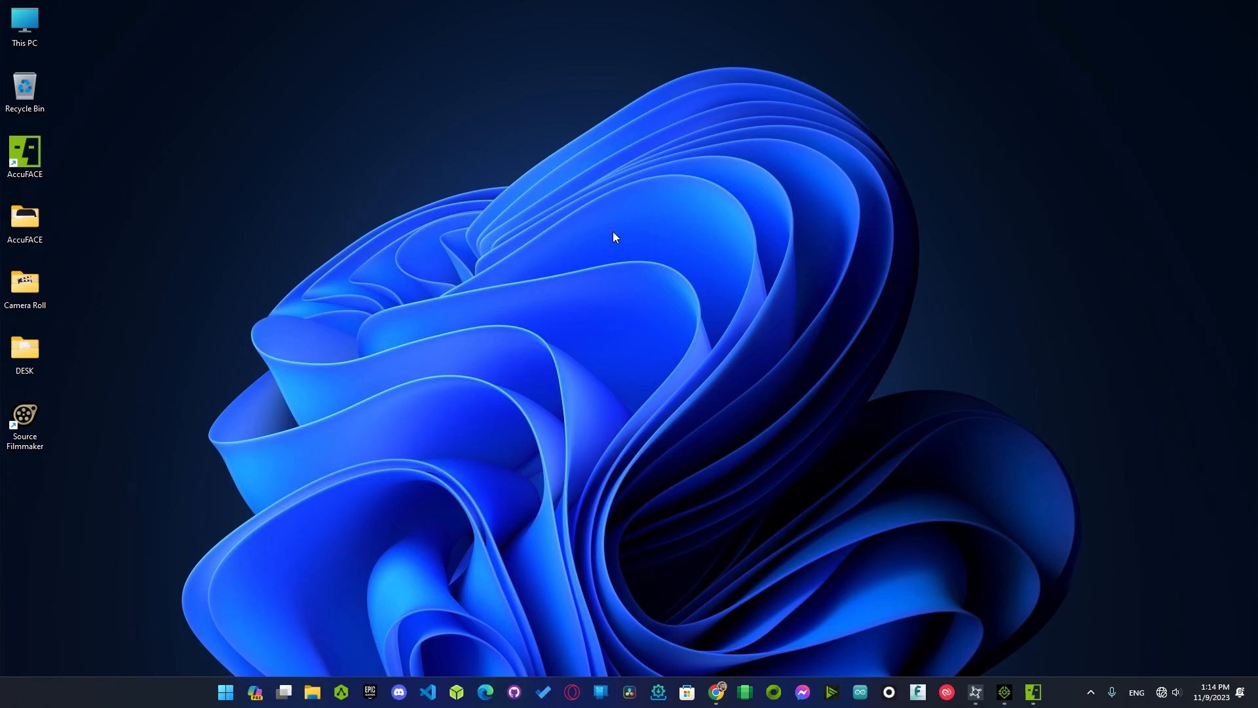
mouse_move(615, 237)
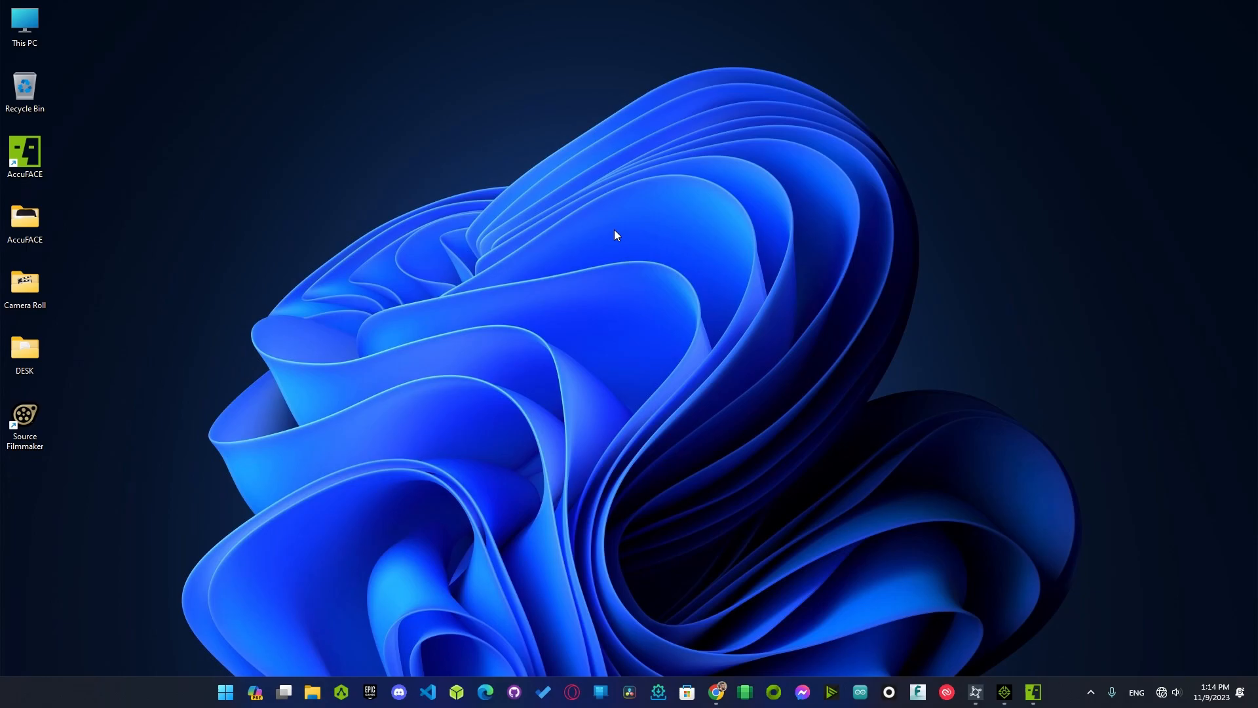